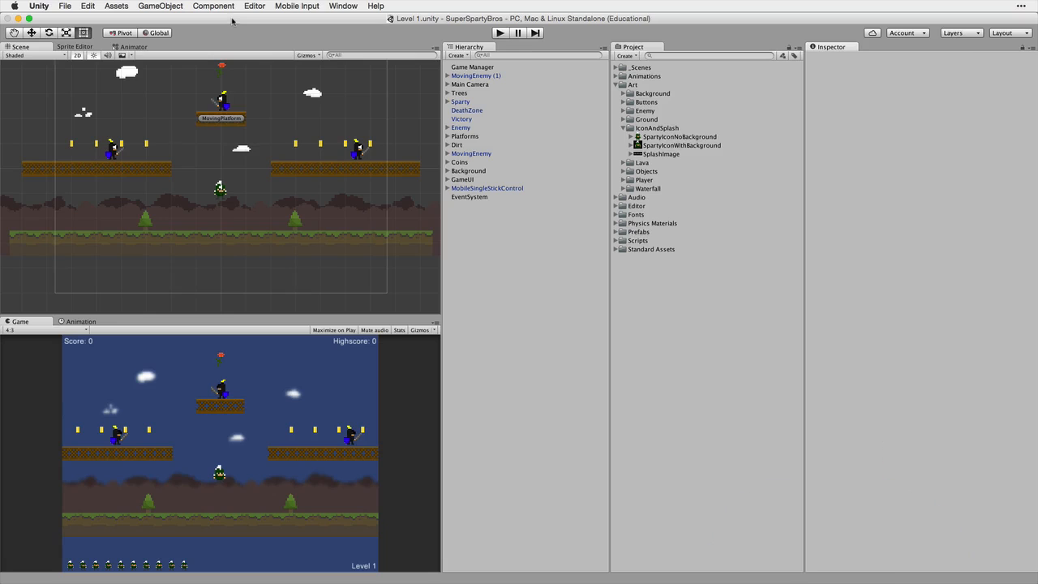
Switch the project's build platform to iOS through File > Build Settings.
click(64, 6)
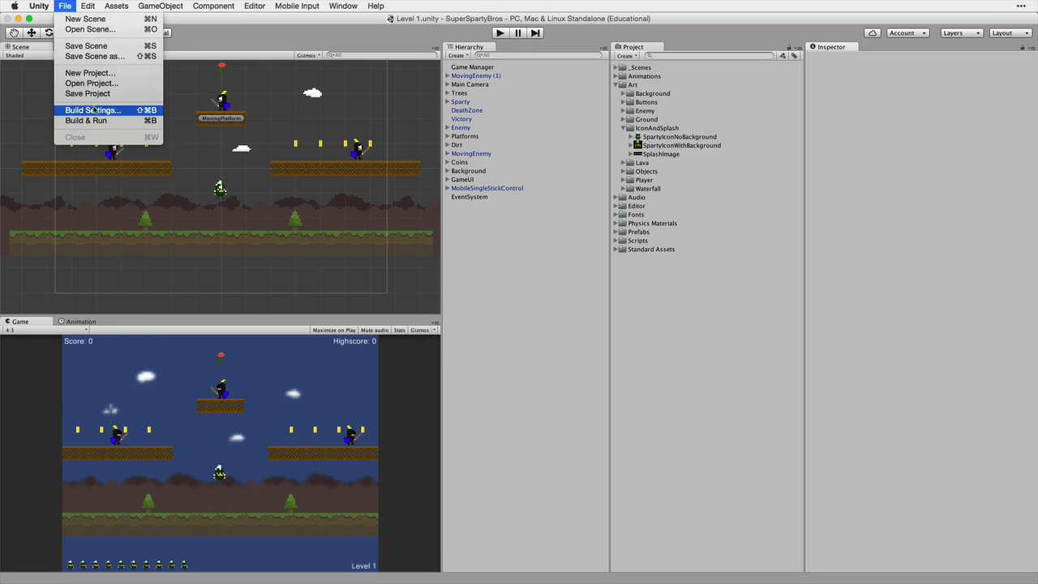
click(91, 110)
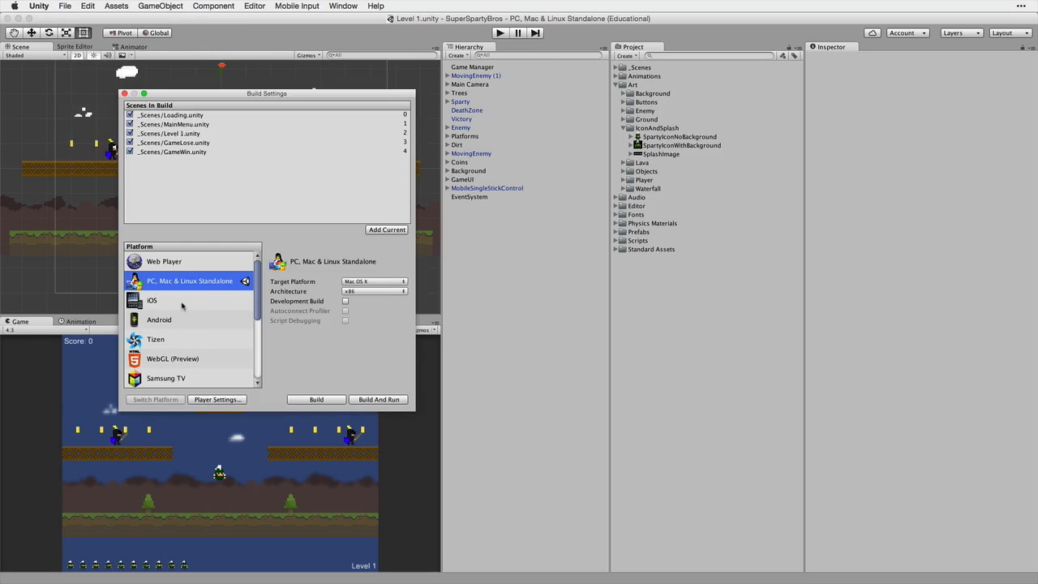
click(151, 300)
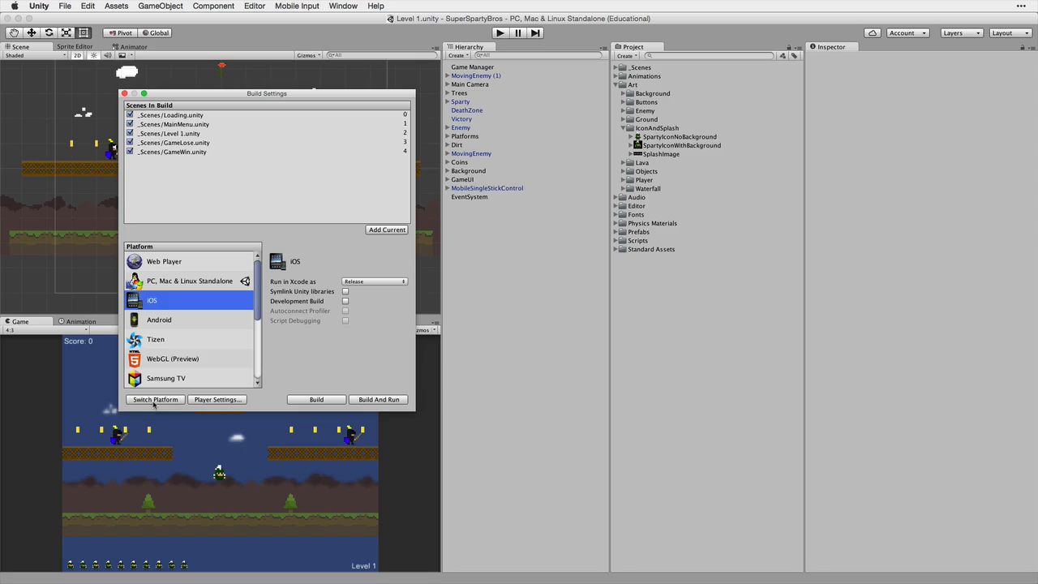
click(155, 399)
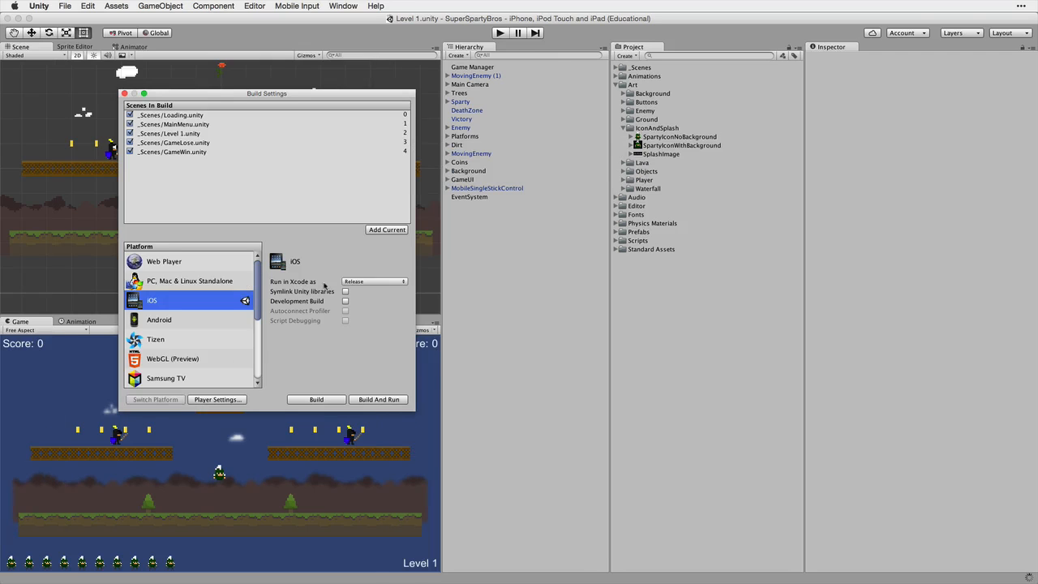
click(373, 282)
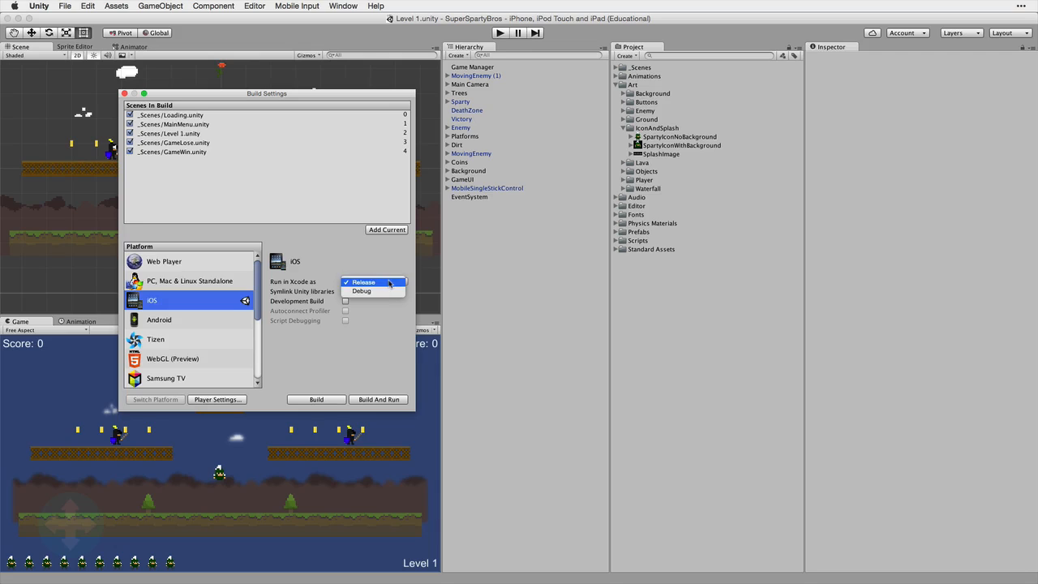
click(364, 281)
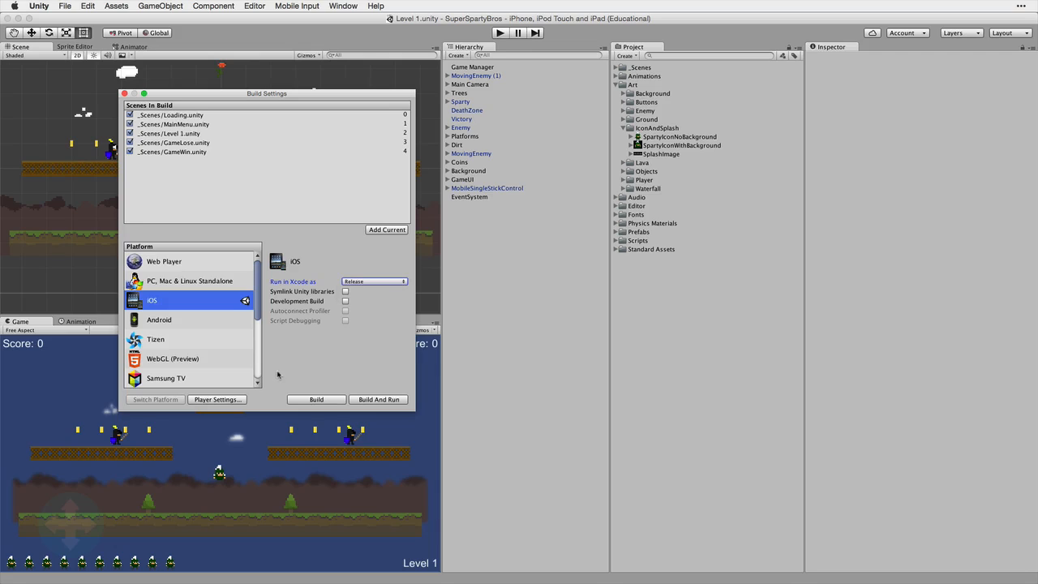
Open the iOS Player Settings and keep Default Orientation at Auto Rotation.
click(217, 399)
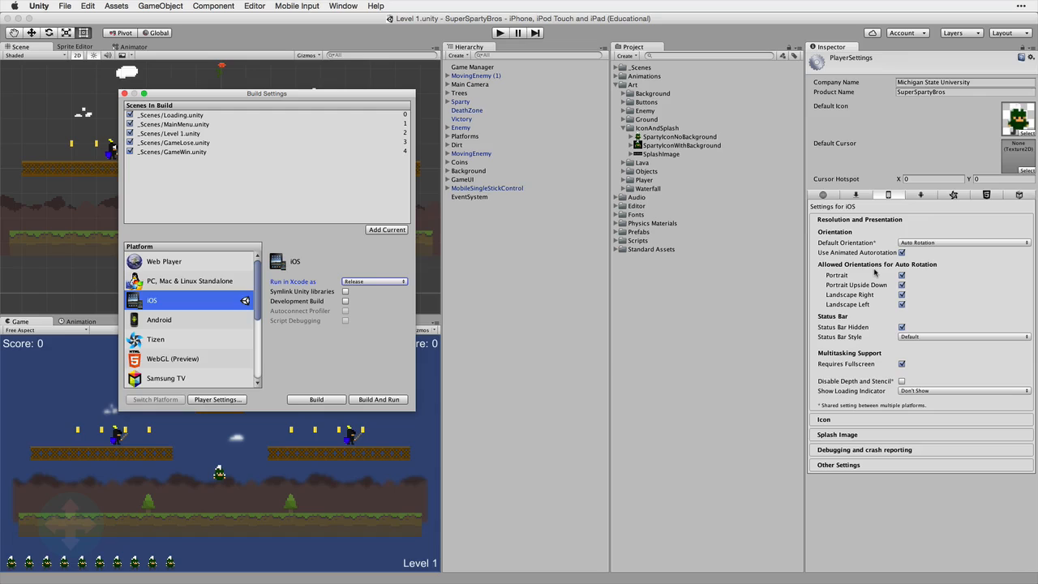
mouse_move(482, 432)
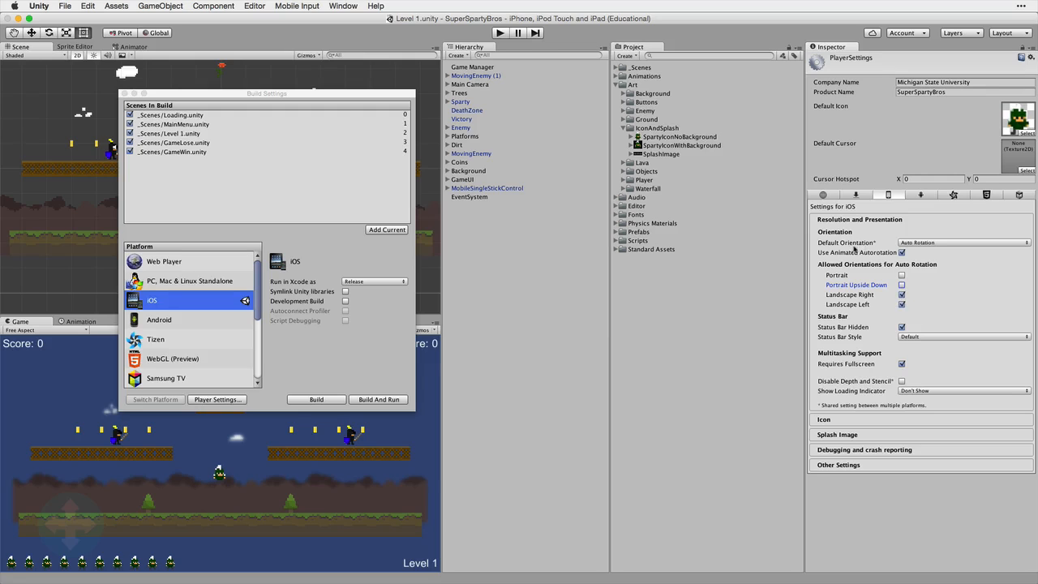
mouse_move(840, 306)
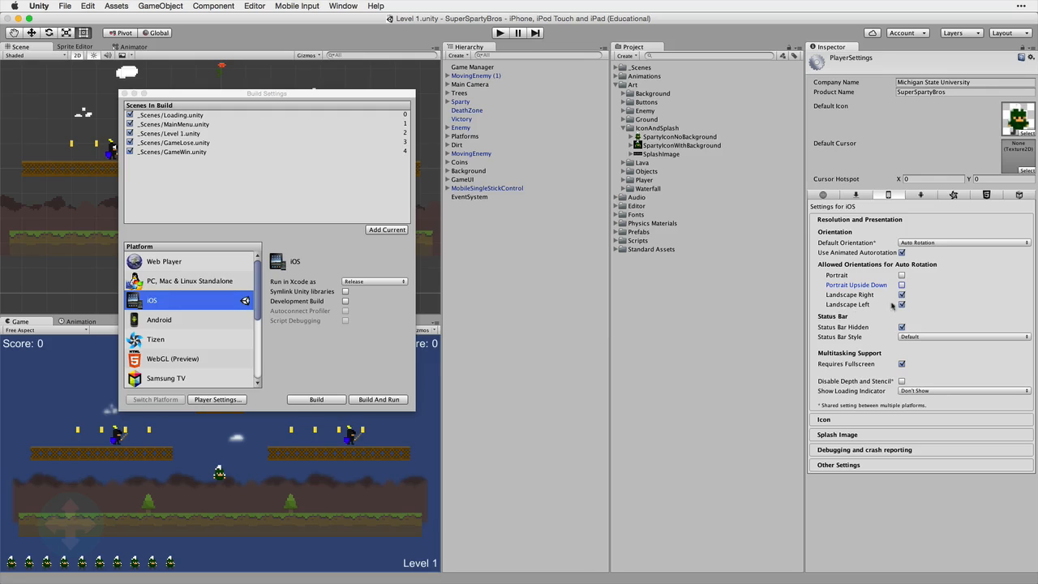
click(961, 243)
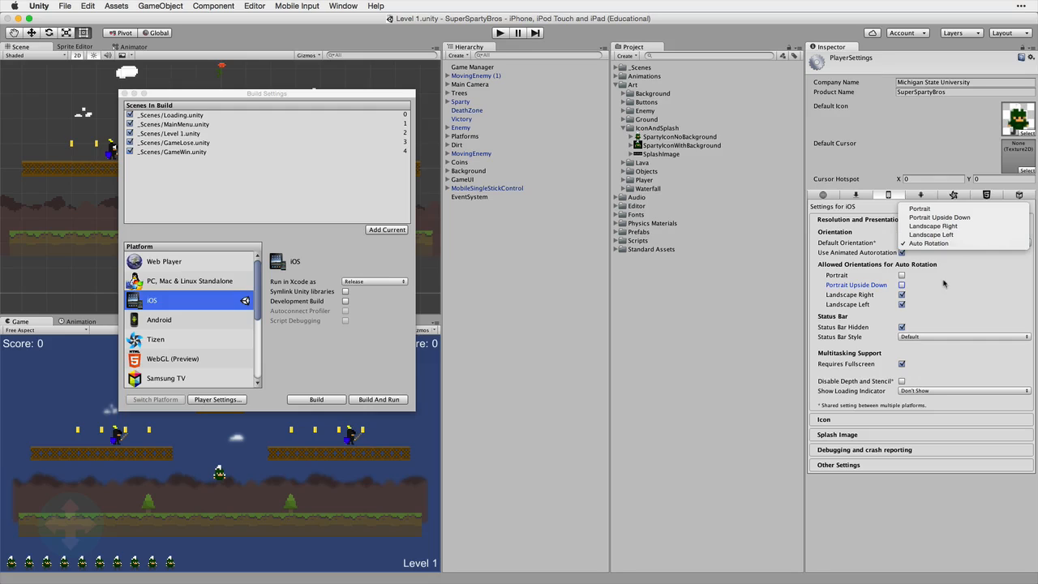
click(929, 243)
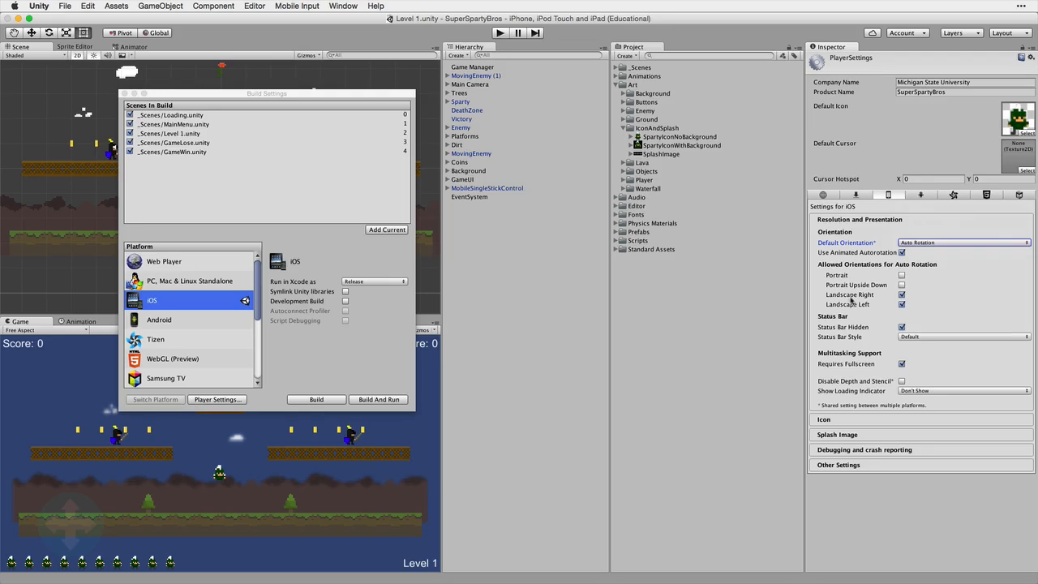
mouse_move(864, 304)
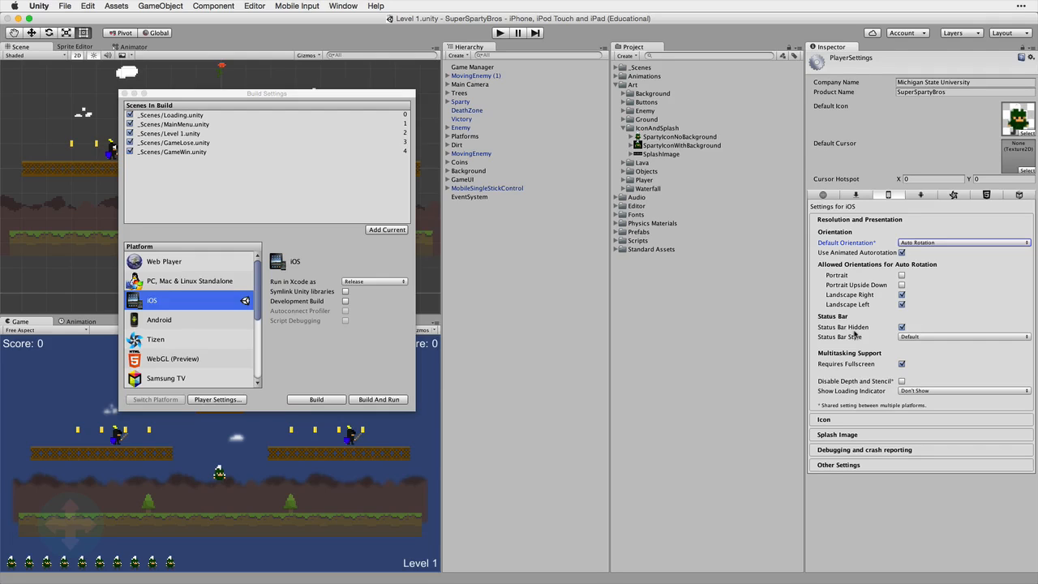
mouse_move(862, 334)
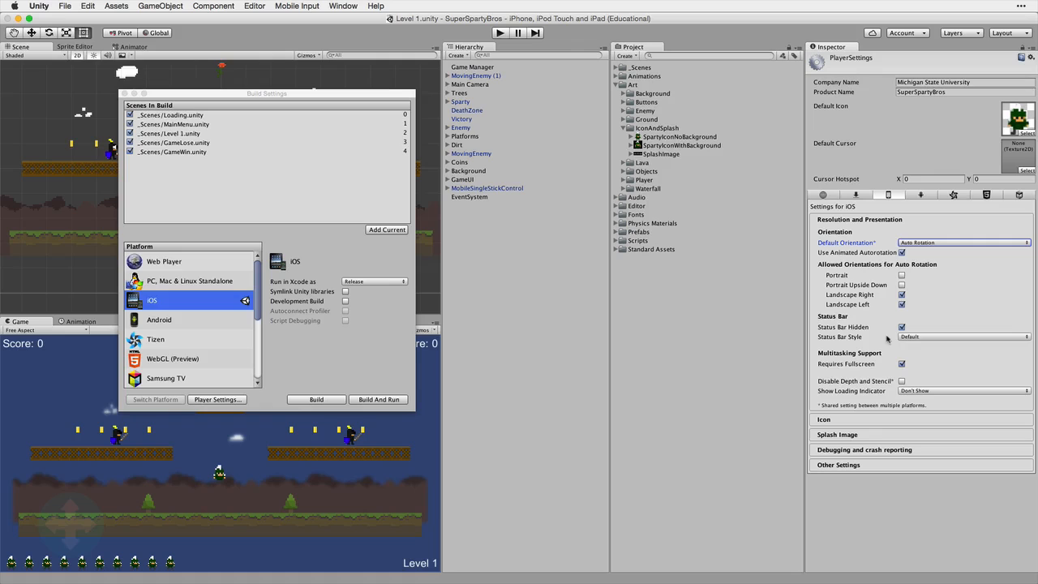
Override the iPhone icons with SpartyIconWithBackground and enable Prerendered Icon.
click(824, 407)
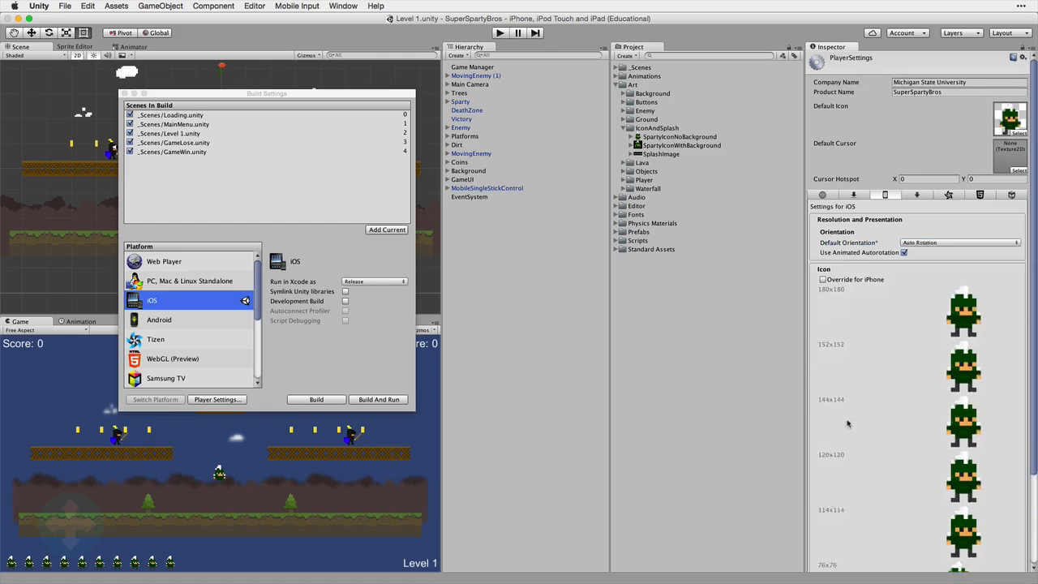
scroll(down, 3)
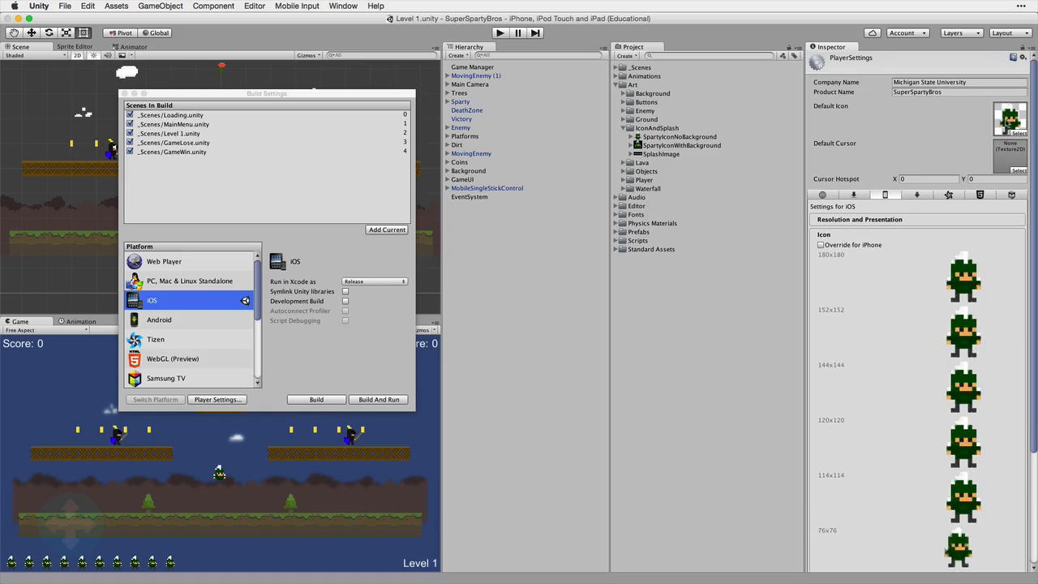
mouse_move(852, 364)
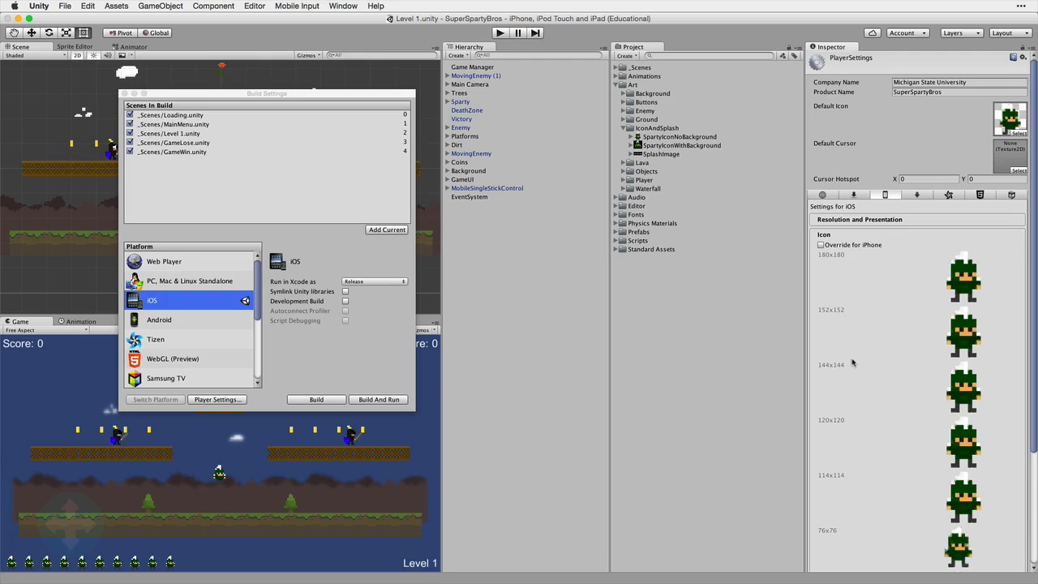
mouse_move(984, 264)
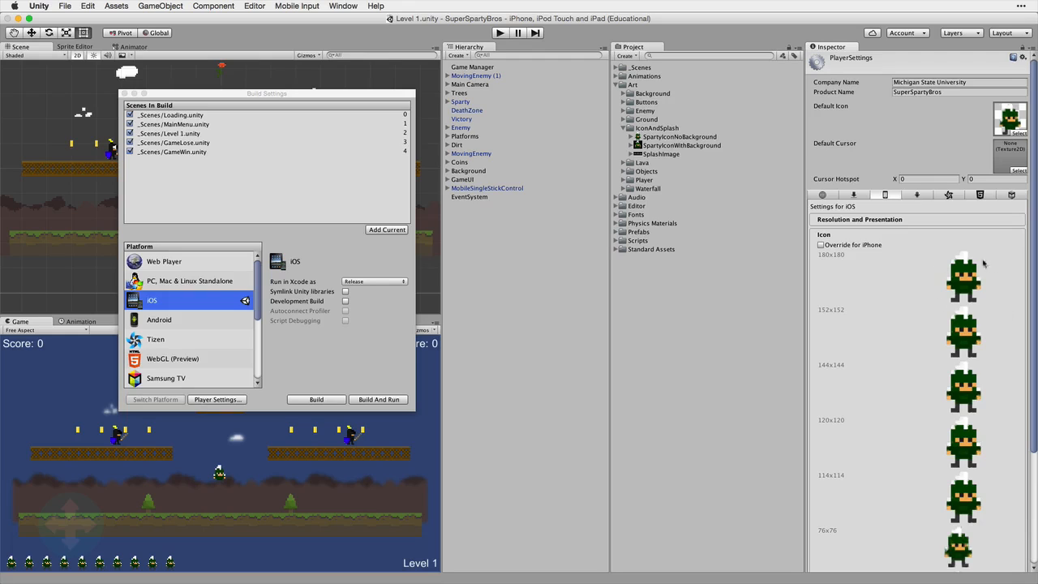
mouse_move(934, 319)
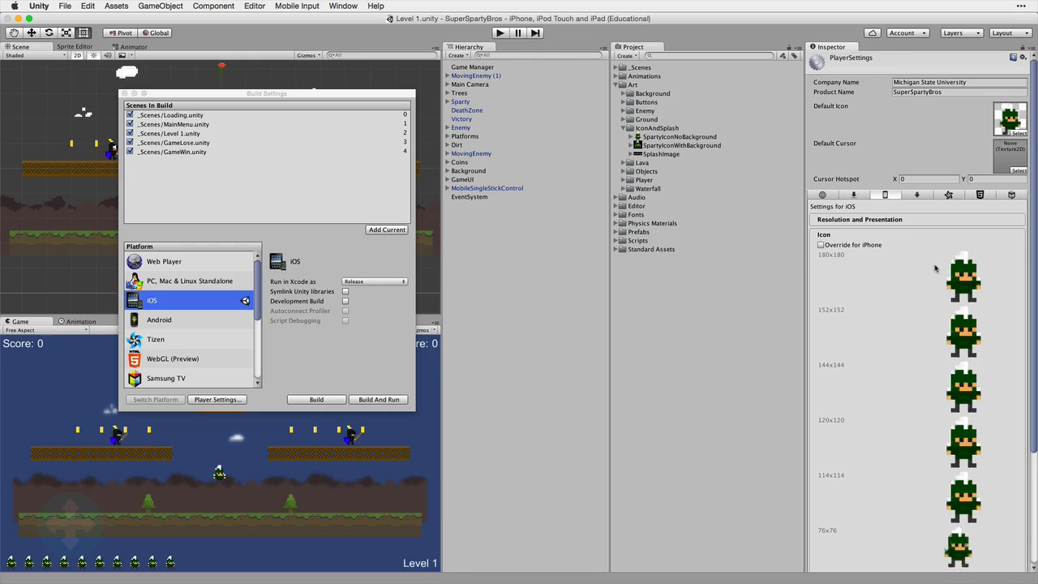
click(821, 245)
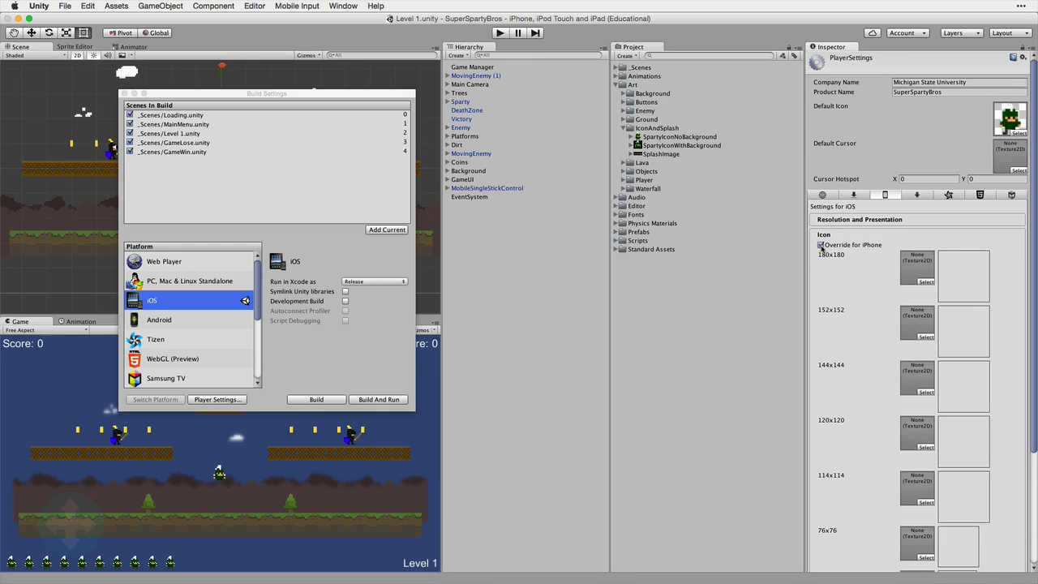
click(821, 245)
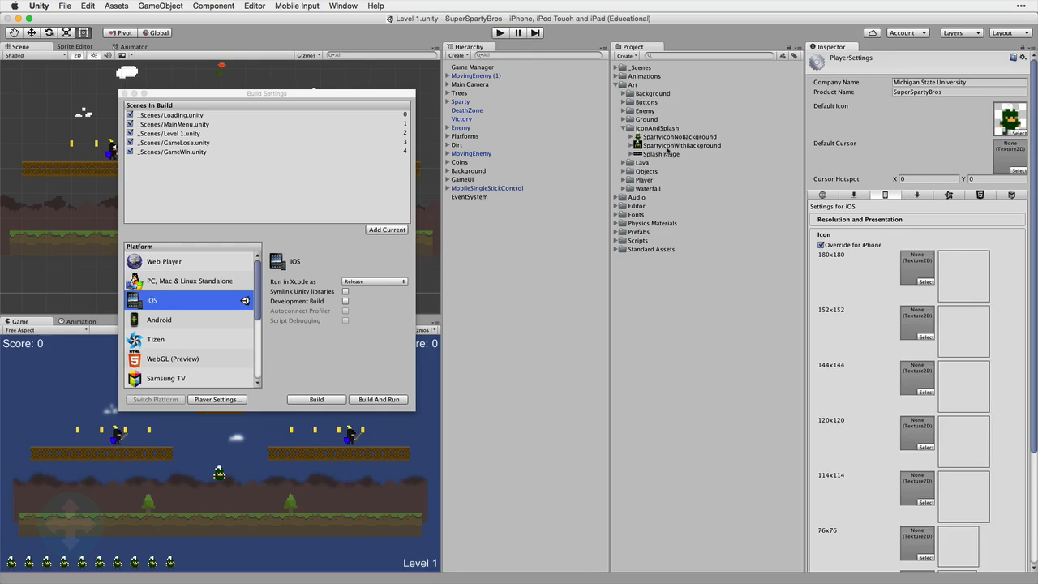
click(681, 146)
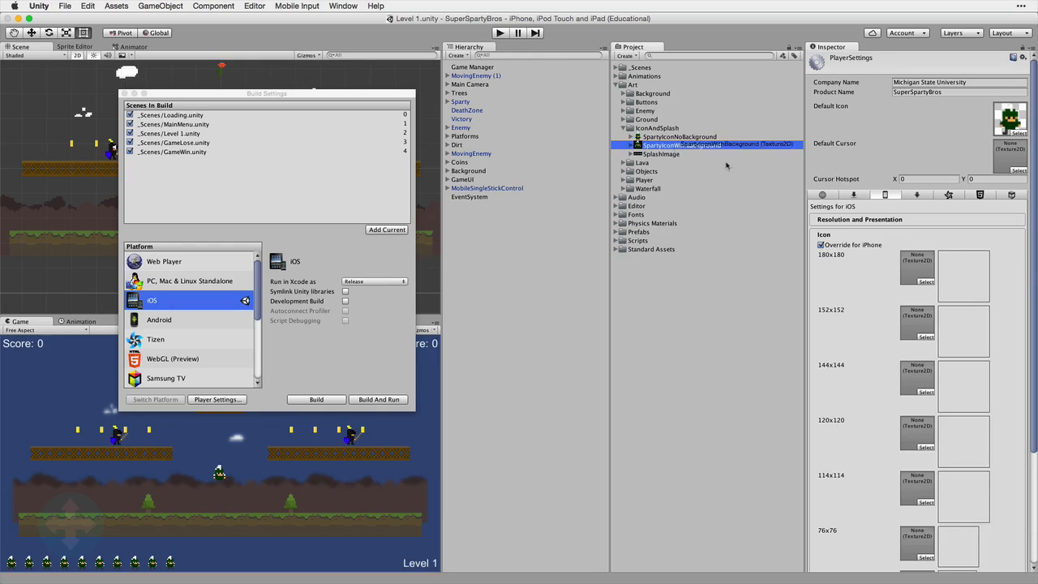
click(682, 145)
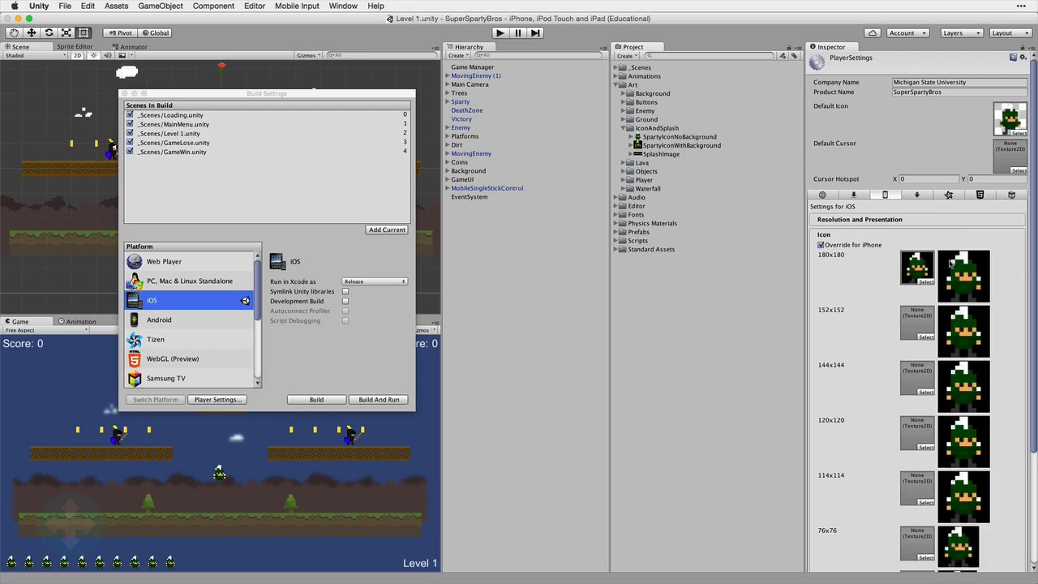
mouse_move(881, 329)
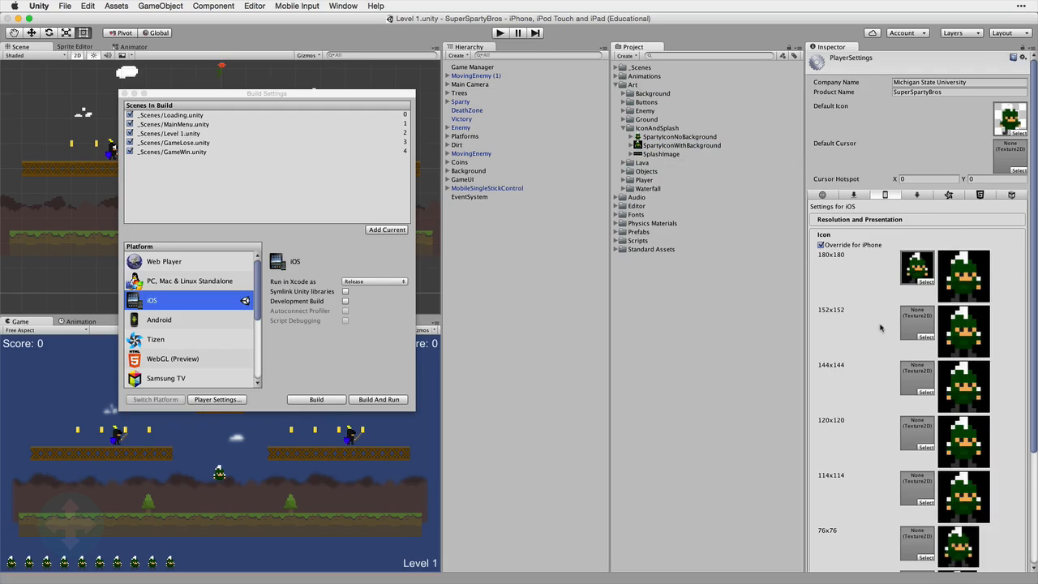
scroll(down, 3)
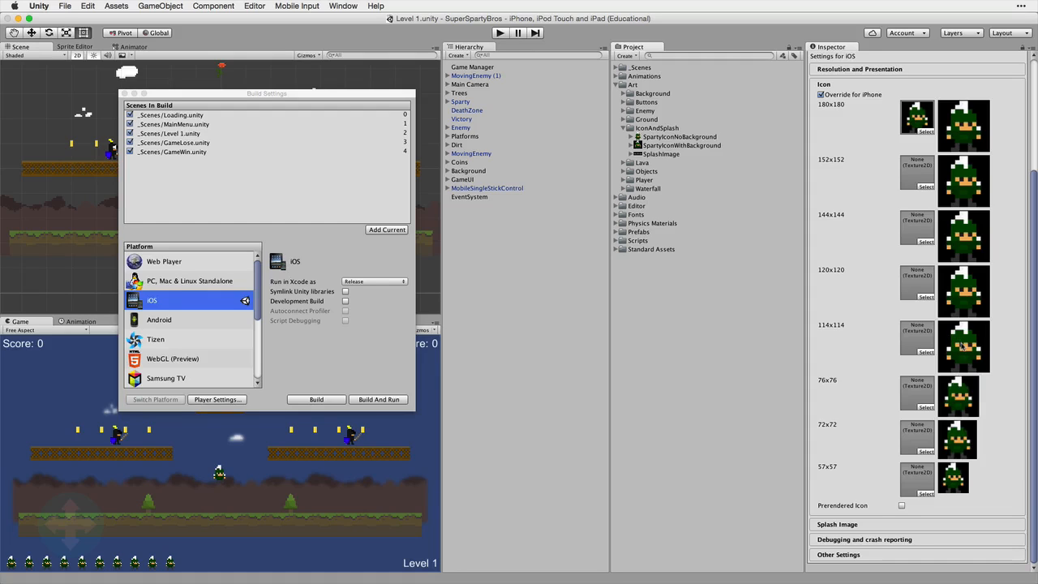
mouse_move(961, 340)
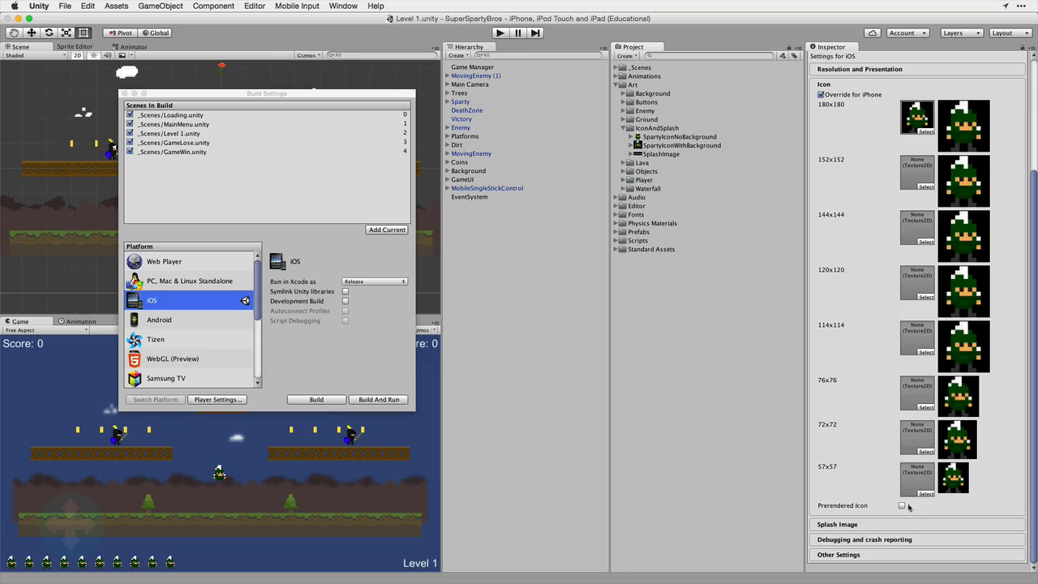
click(902, 505)
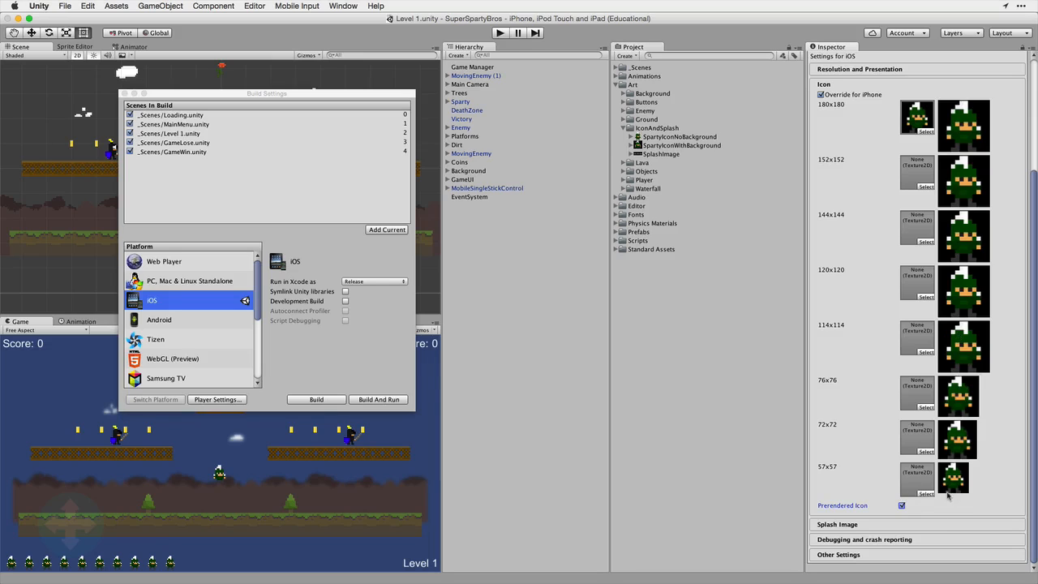
mouse_move(949, 365)
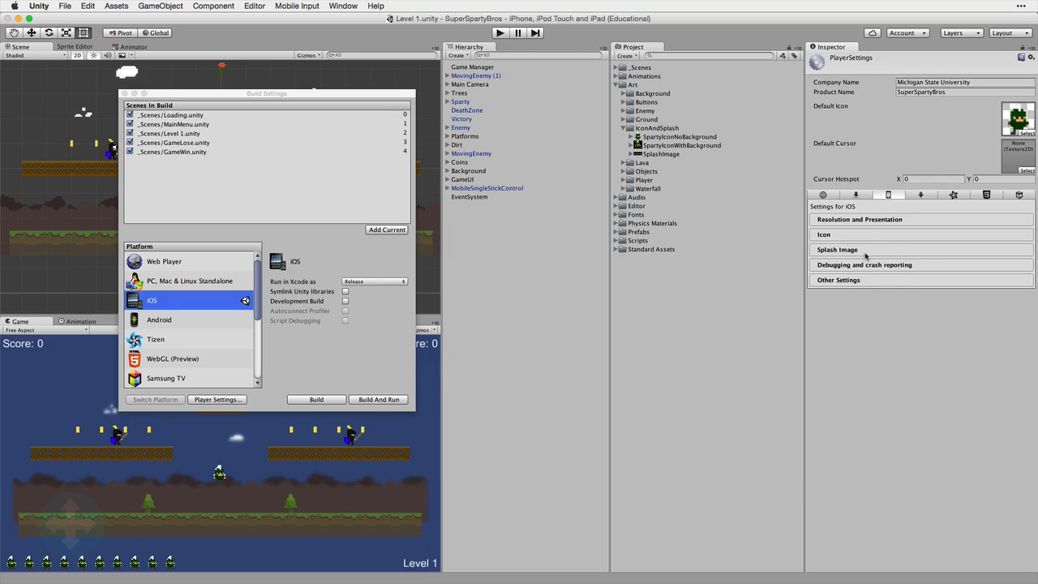
Set the iPhone launch screen type to Image and background (relative size).
click(837, 249)
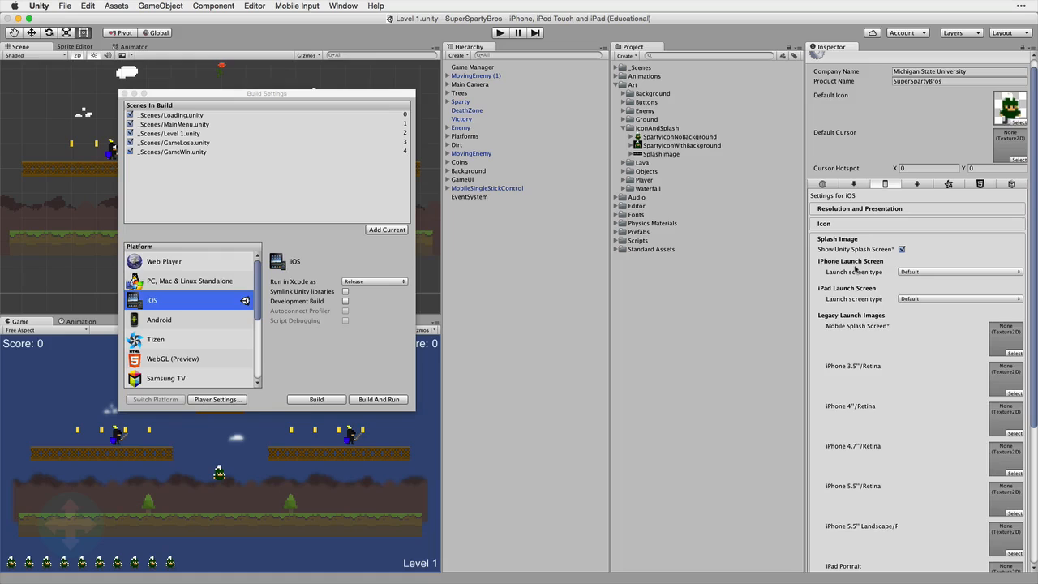
mouse_move(886, 258)
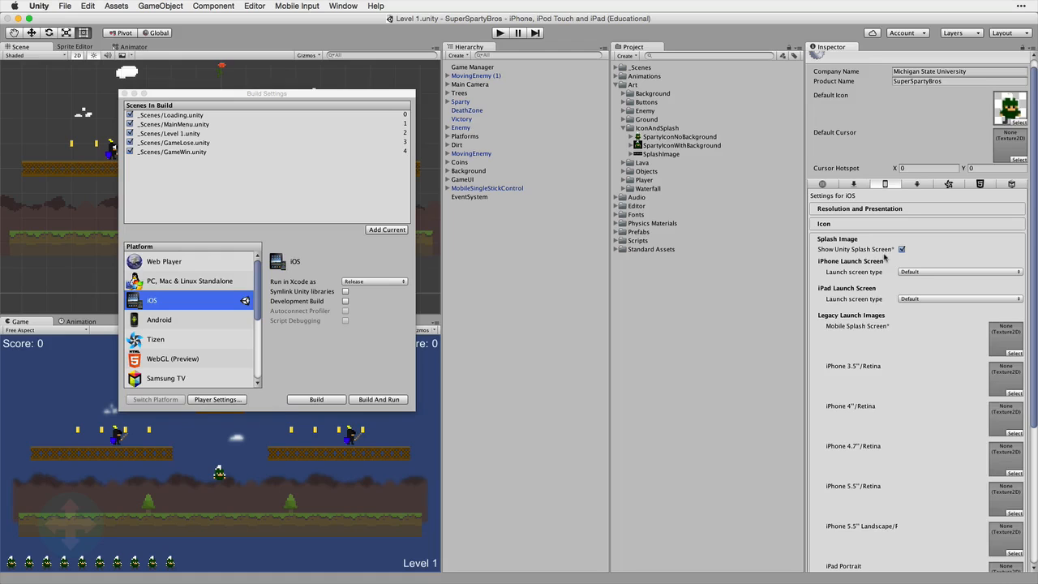
mouse_move(917, 280)
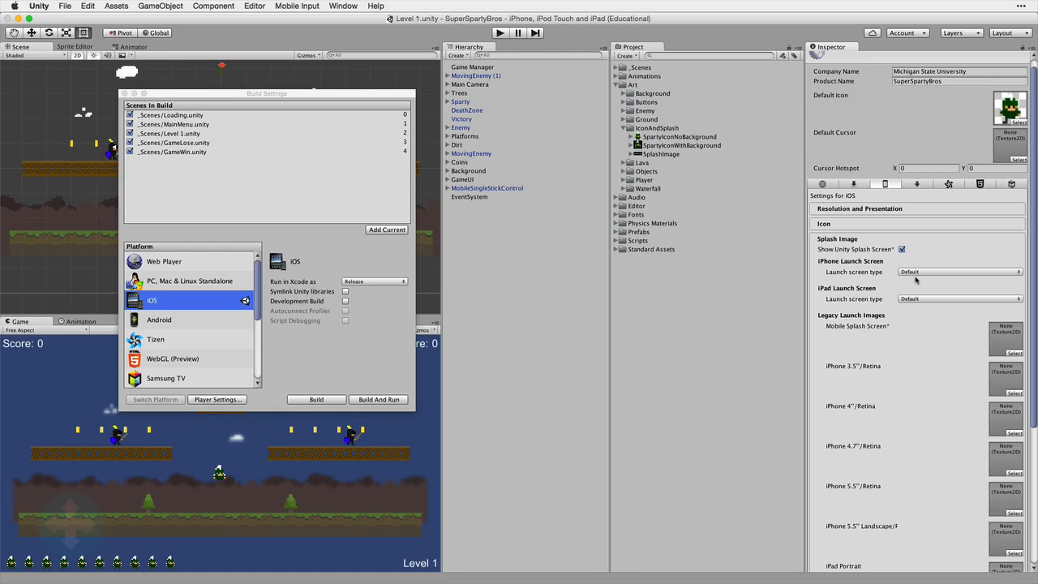
mouse_move(915, 280)
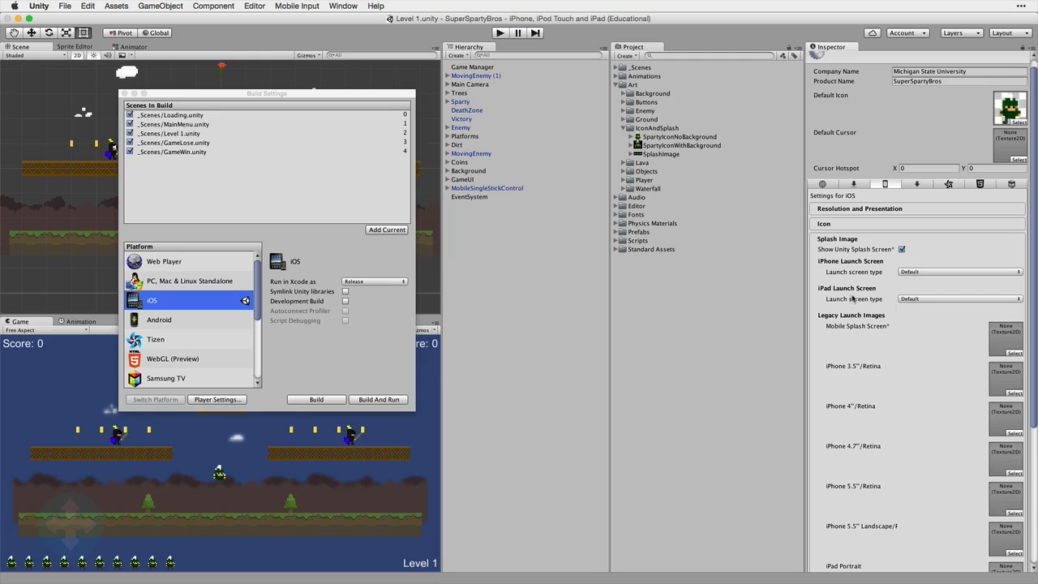
click(960, 272)
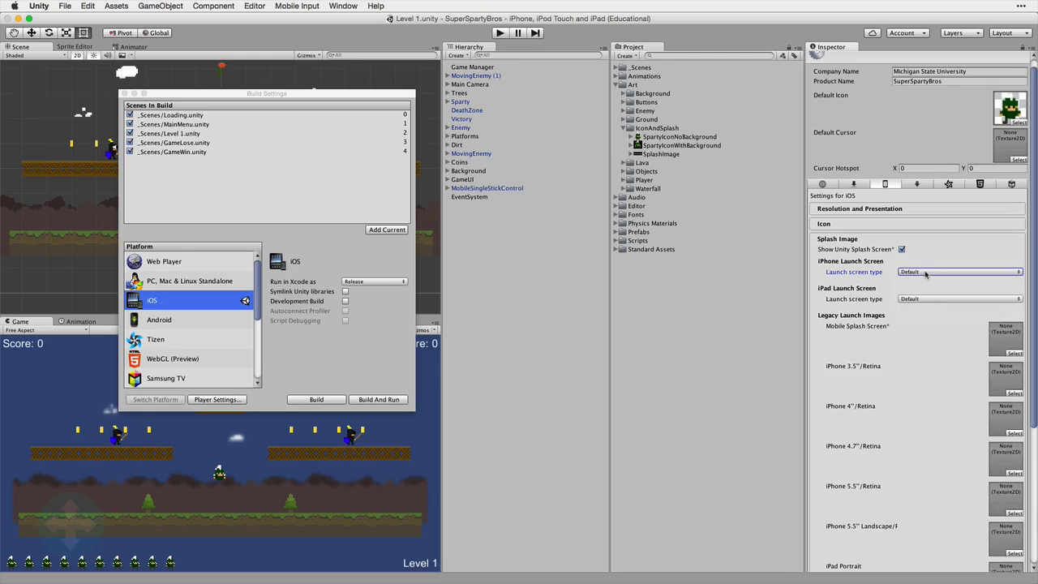
click(958, 271)
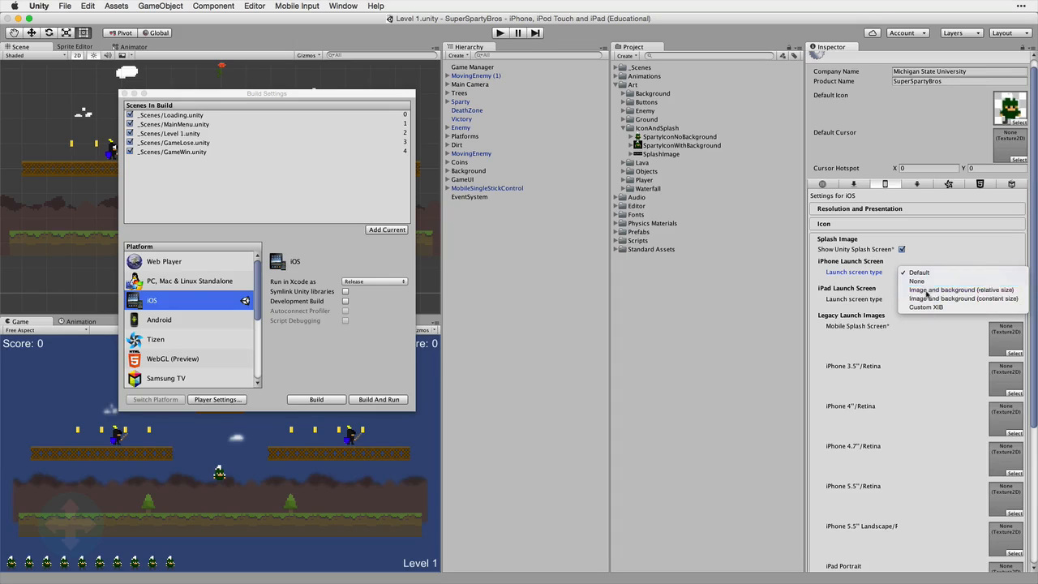
click(961, 289)
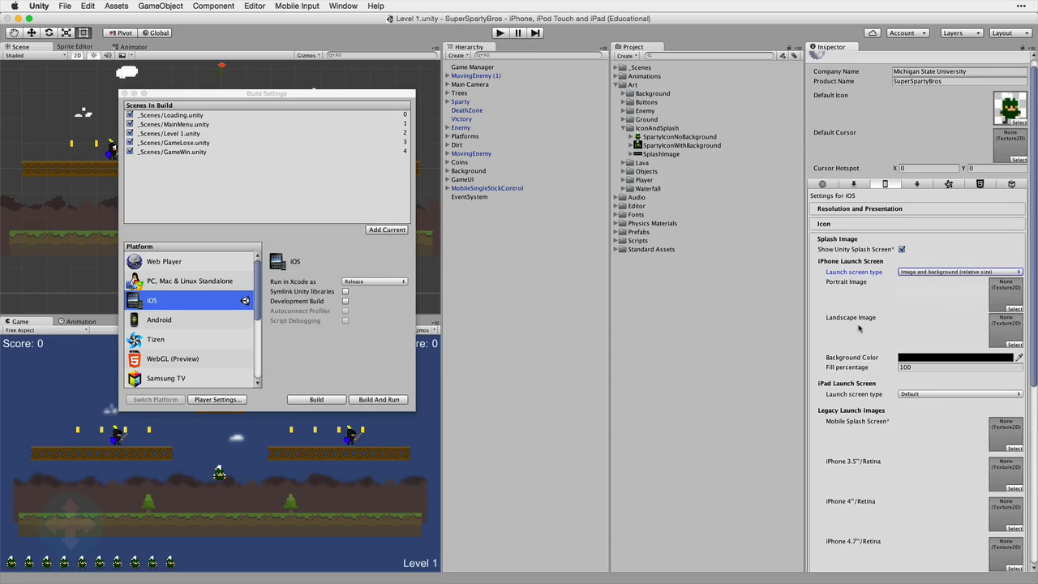
mouse_move(866, 330)
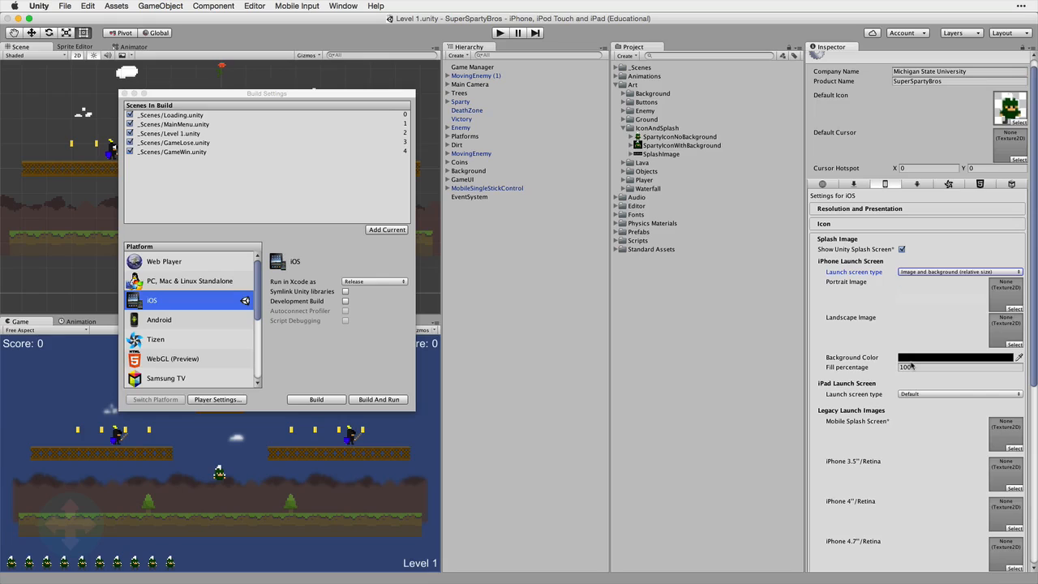
mouse_move(945, 281)
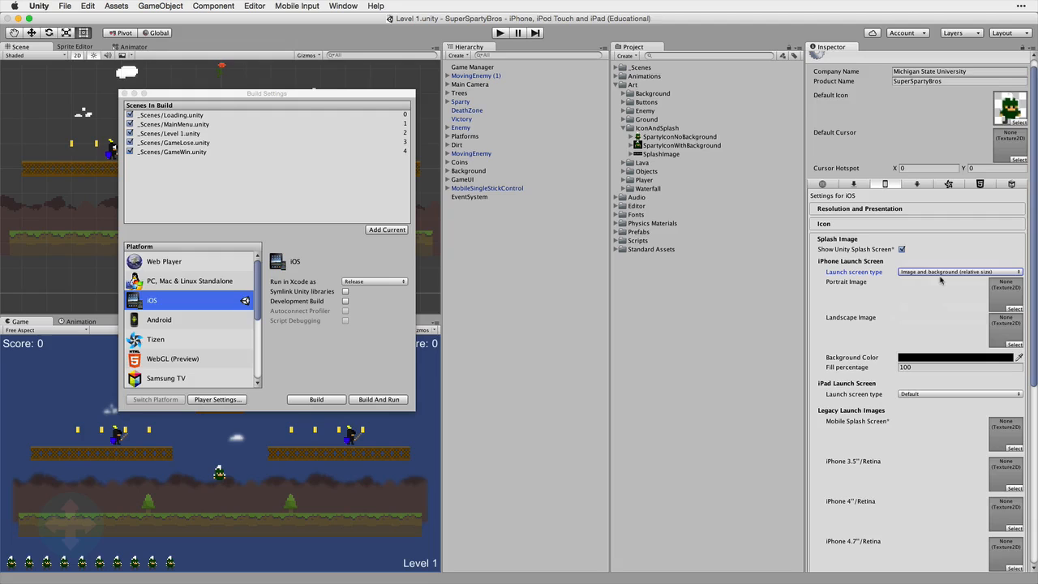
mouse_move(923, 282)
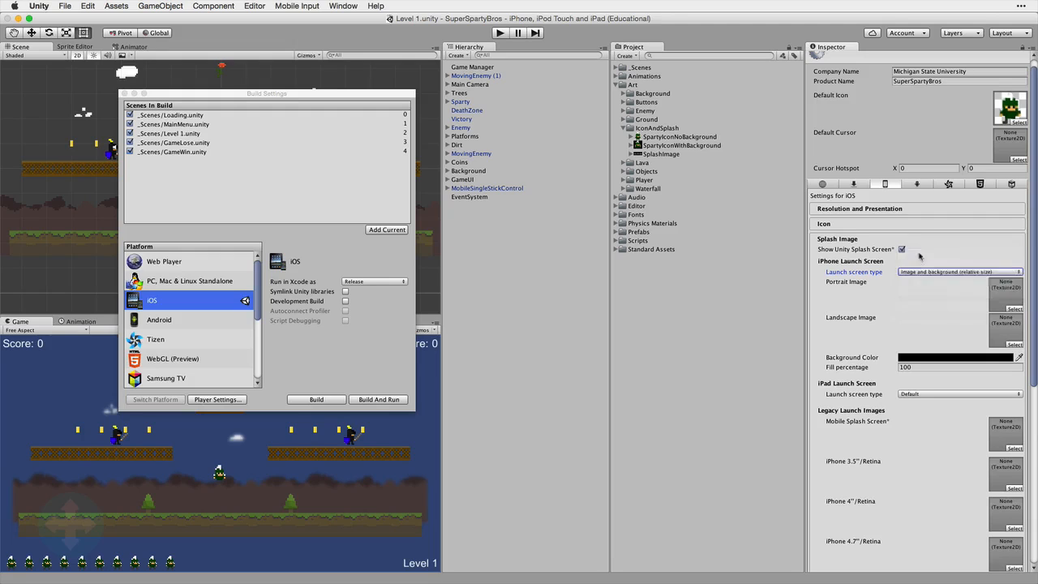
Collapse the debugging and crash reporting options and expand Other Settings.
scroll(down, 3)
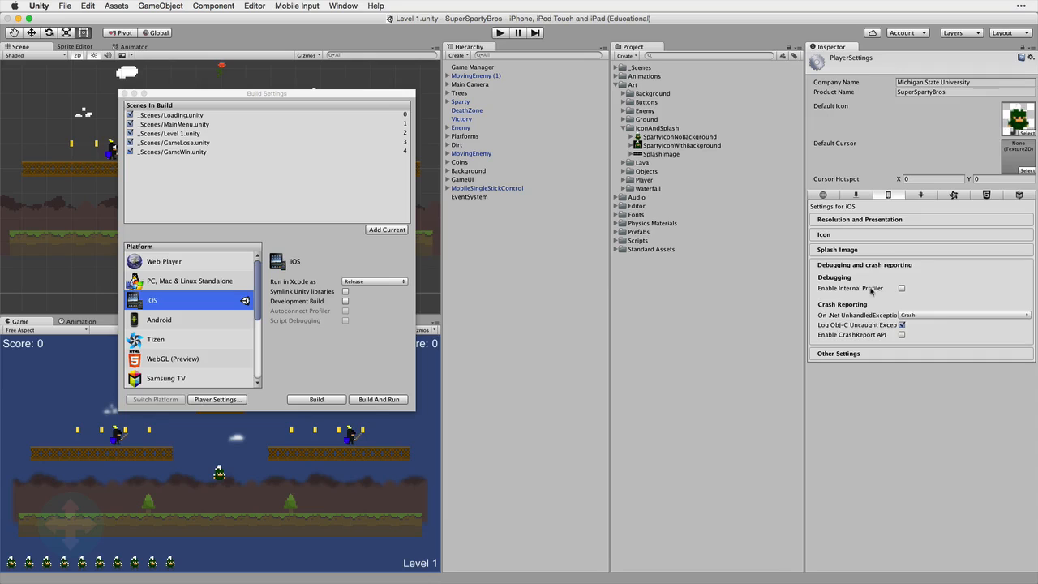
click(865, 264)
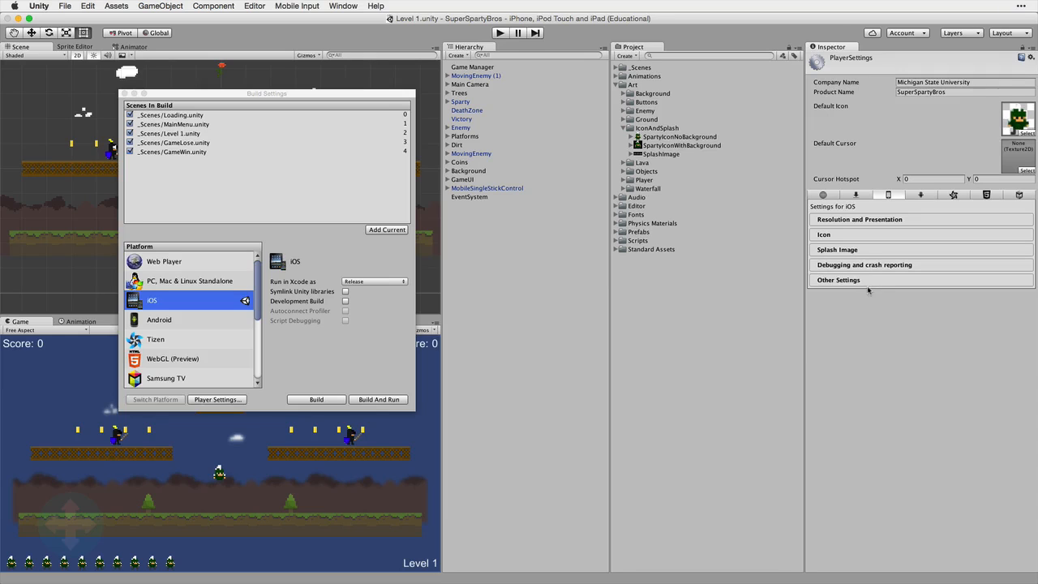
click(838, 280)
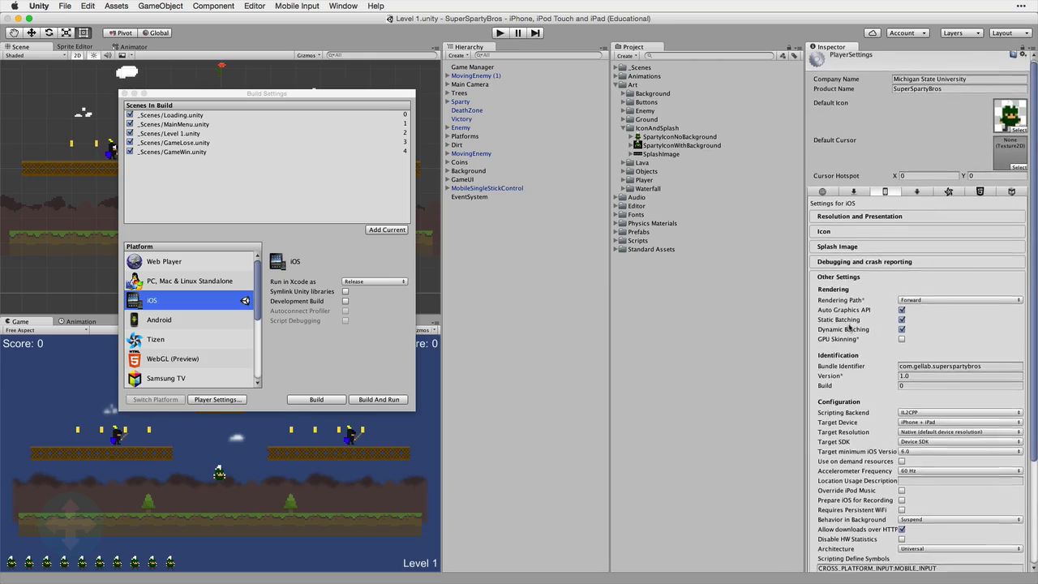
scroll(down, 3)
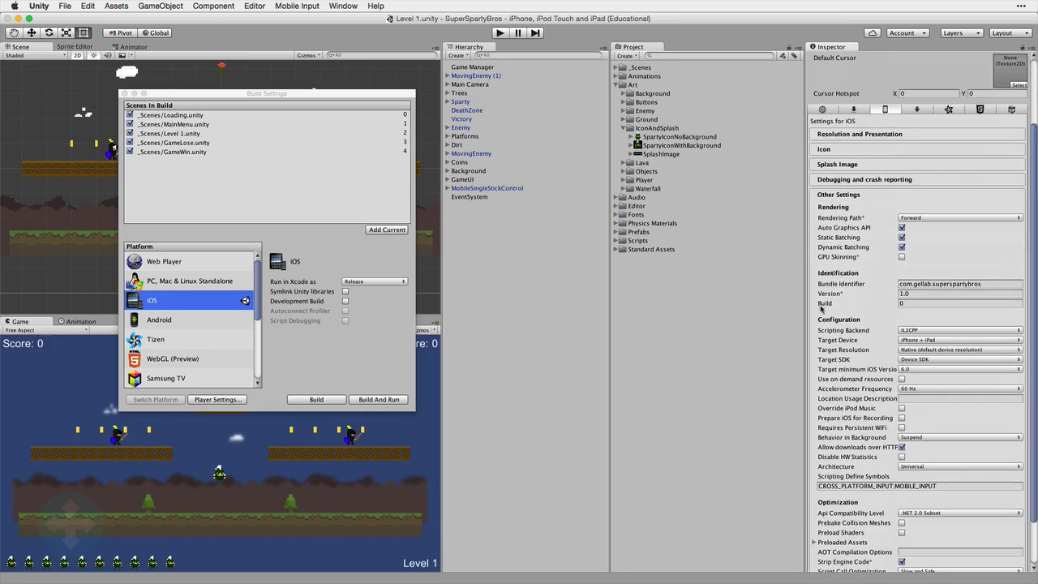
mouse_move(823, 311)
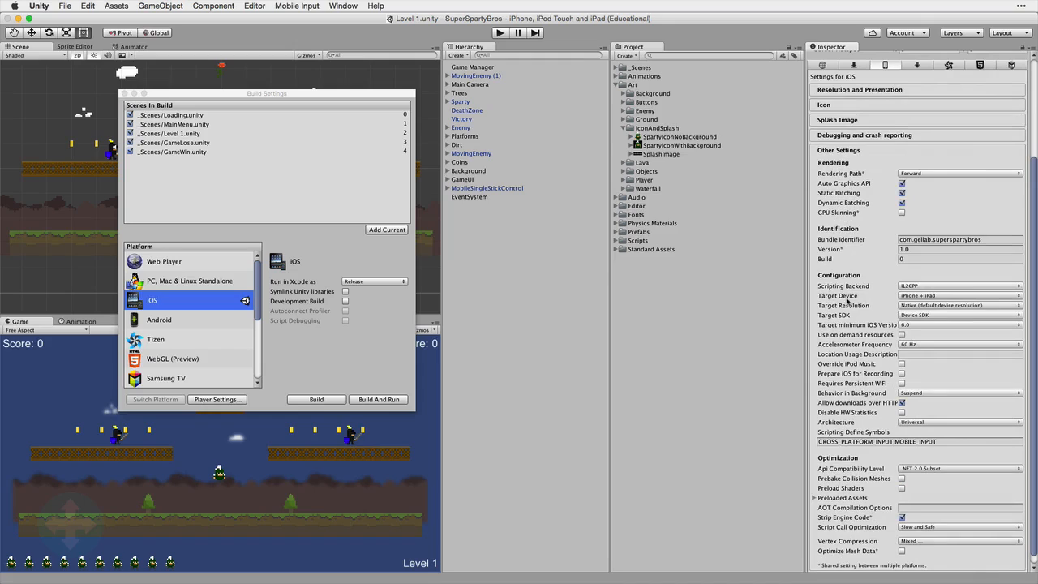
Keep minimum iOS version at 6.0 and set Accelerometer Frequency to Disabled.
click(960, 295)
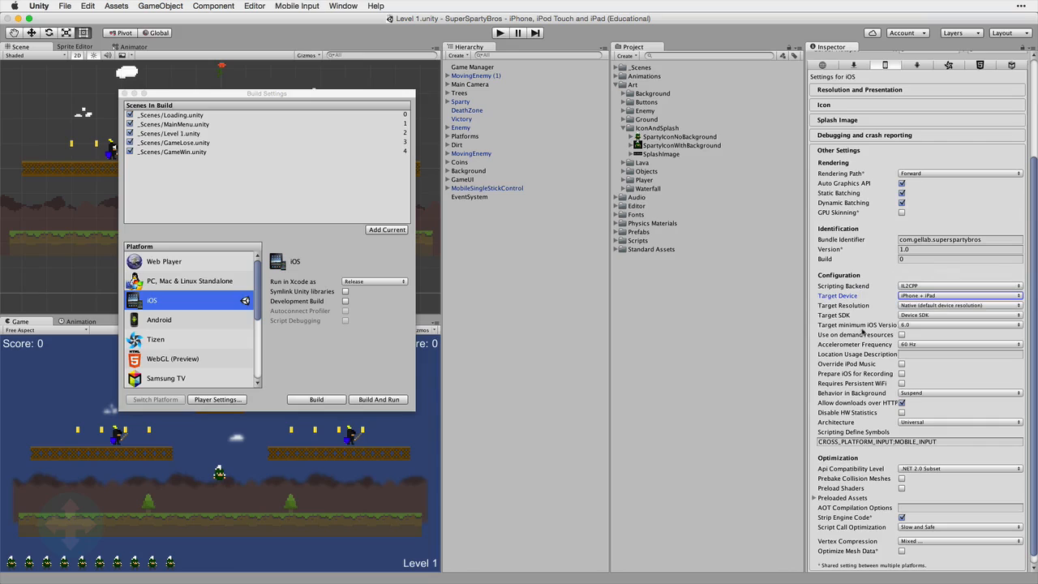
click(960, 325)
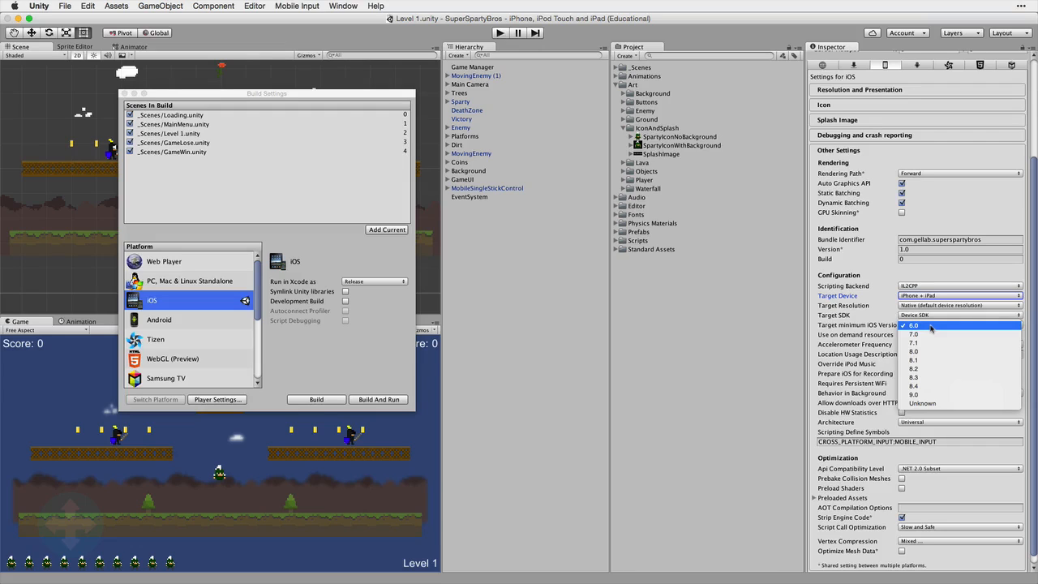
mouse_move(932, 377)
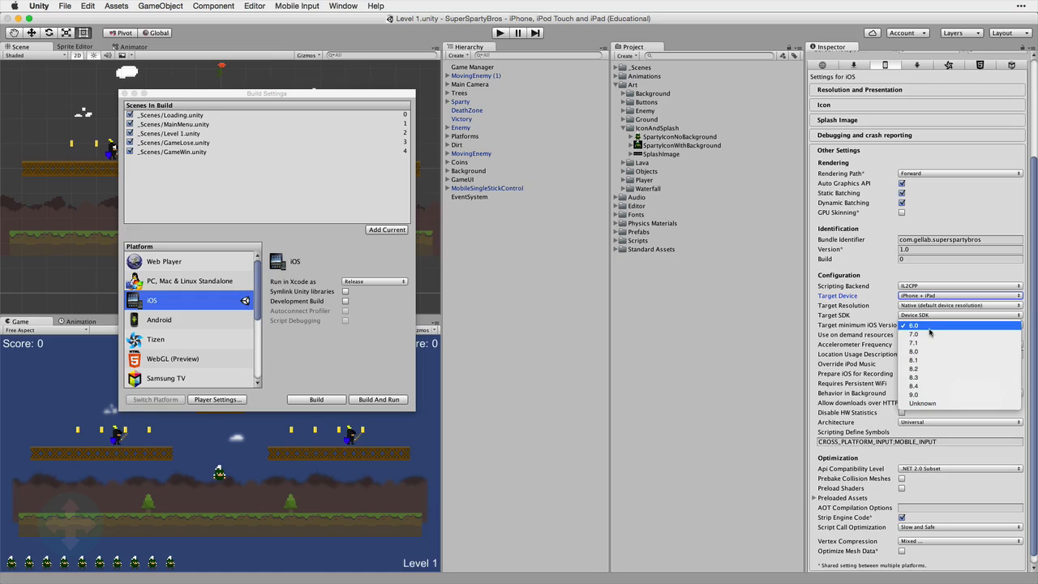
mouse_move(931, 332)
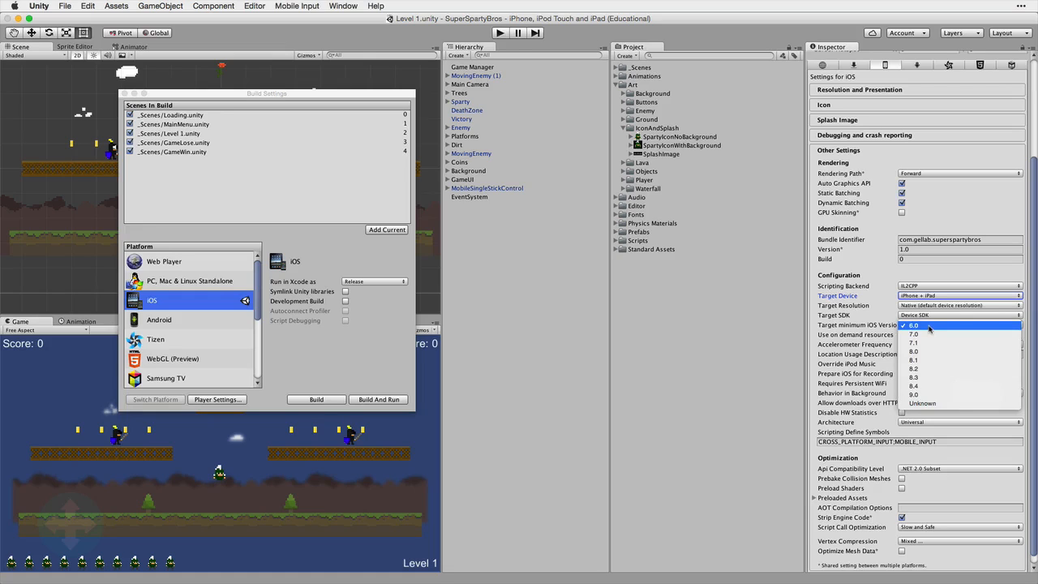
click(914, 325)
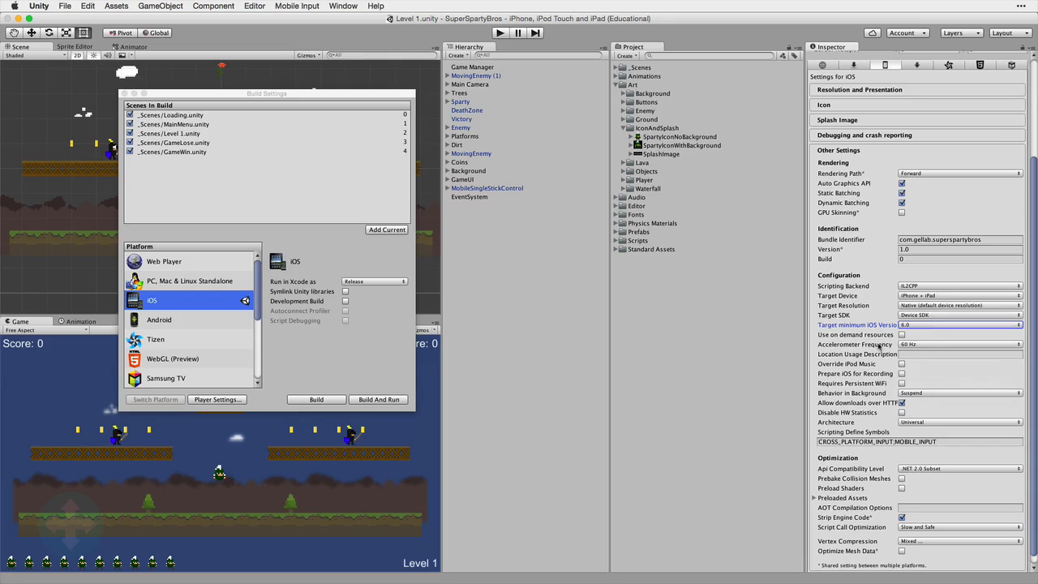
click(960, 344)
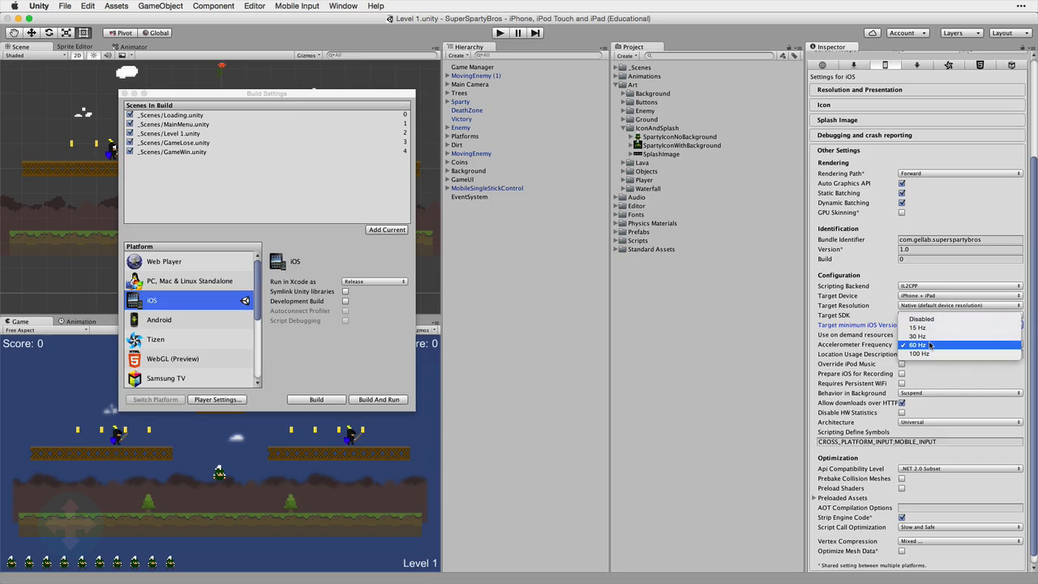
mouse_move(920, 318)
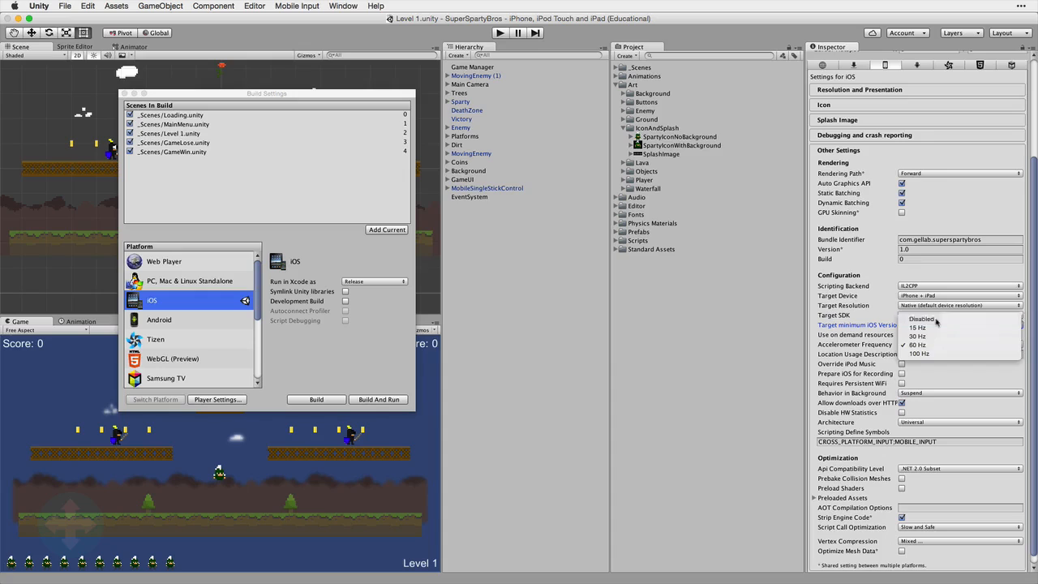
click(921, 319)
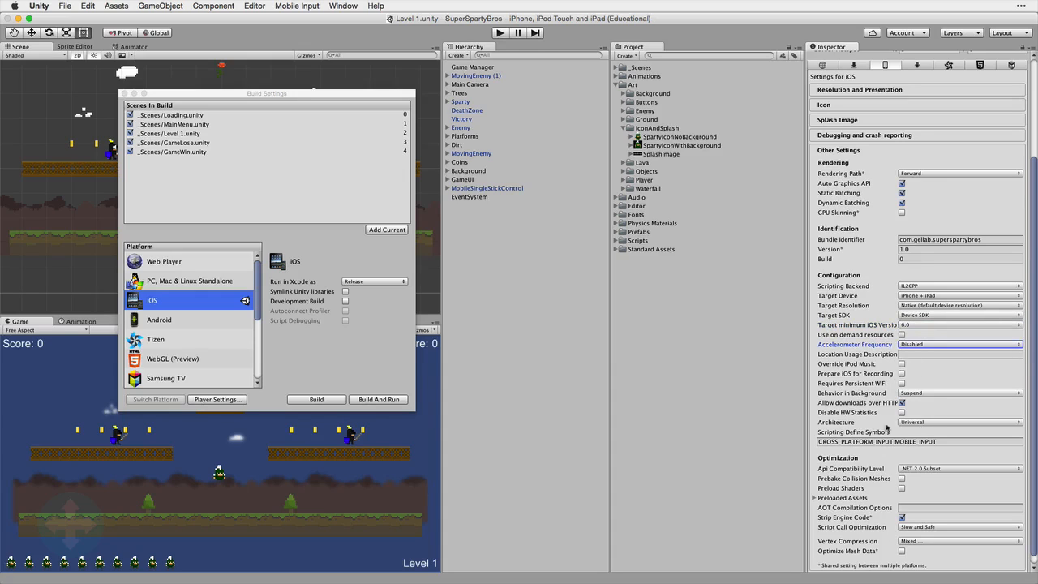
click(959, 421)
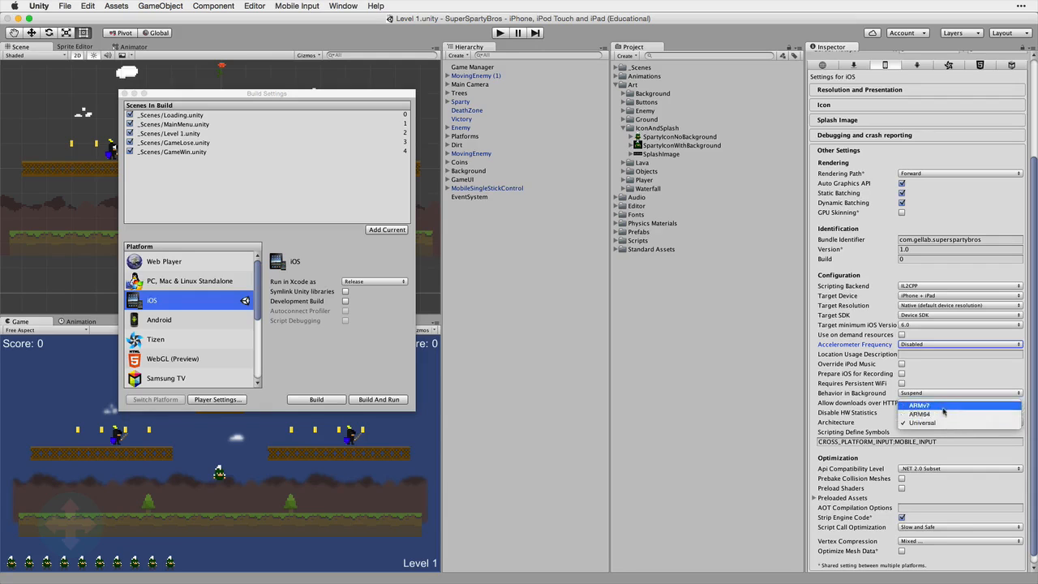
Choose Universal in the Architecture dropdown.
click(921, 423)
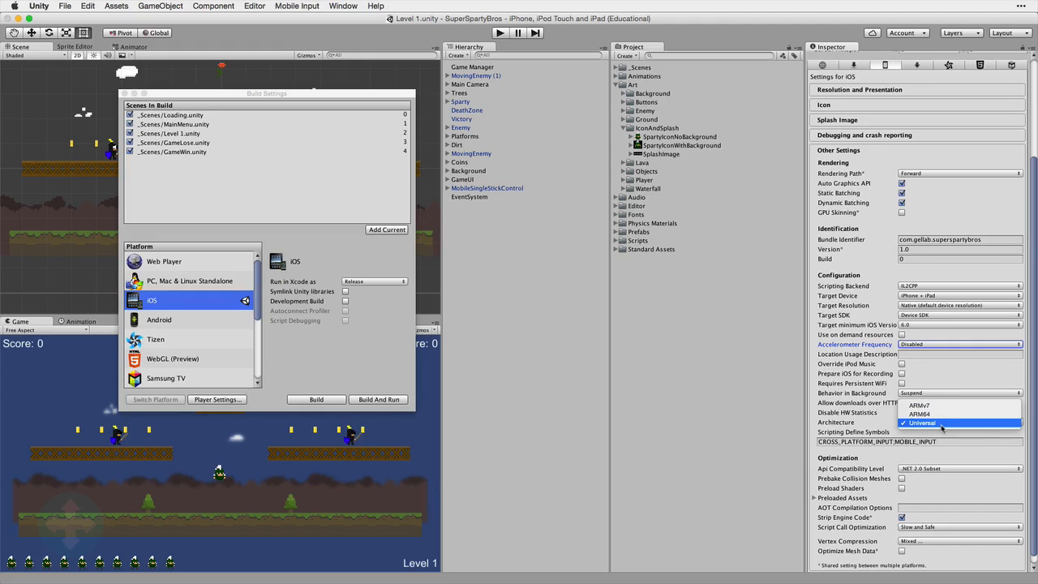
click(922, 423)
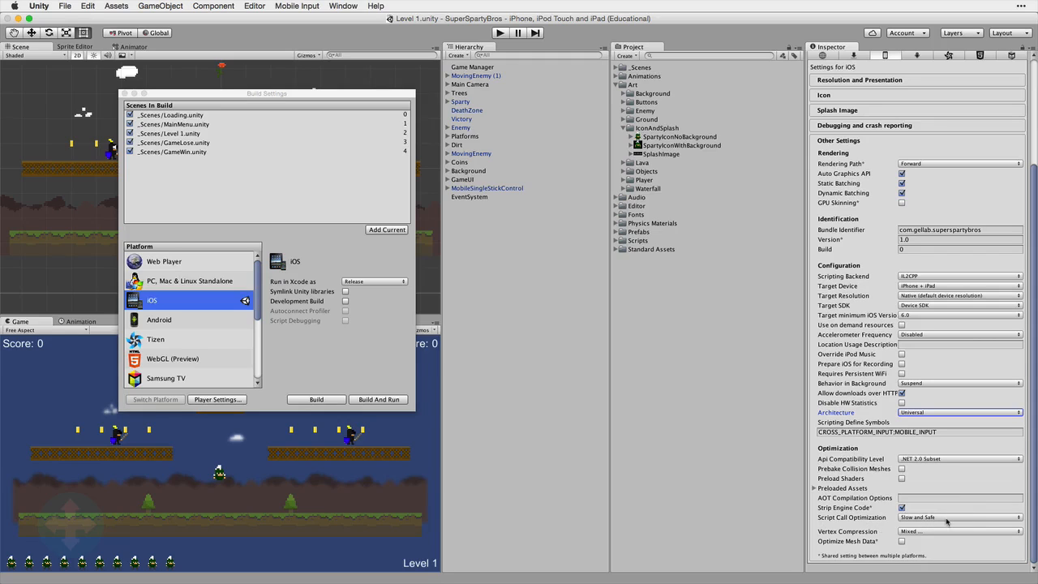
Set Script Call Optimization to Slow and Safe.
click(960, 518)
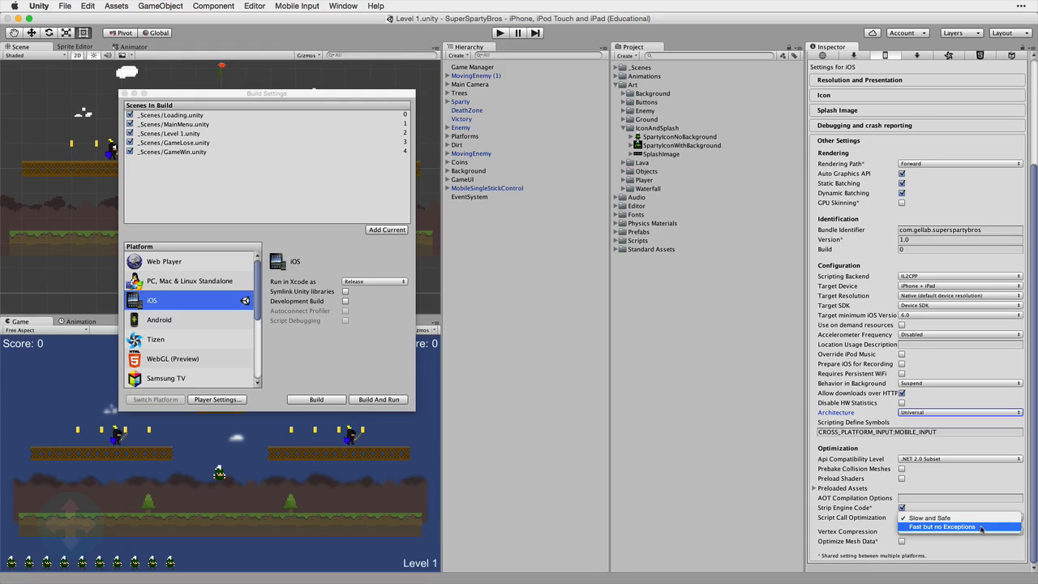
mouse_move(928, 517)
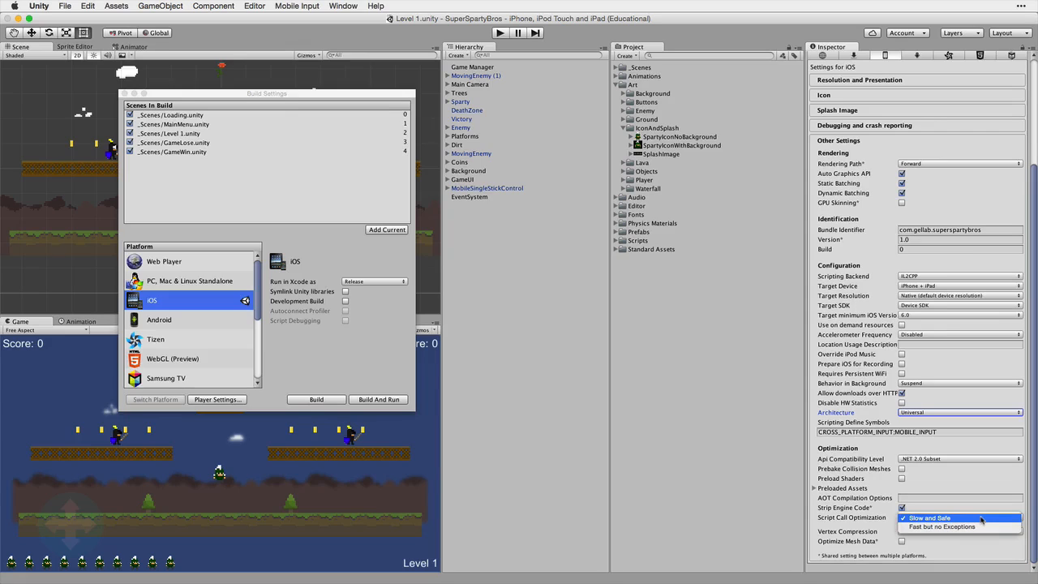
mouse_move(943, 527)
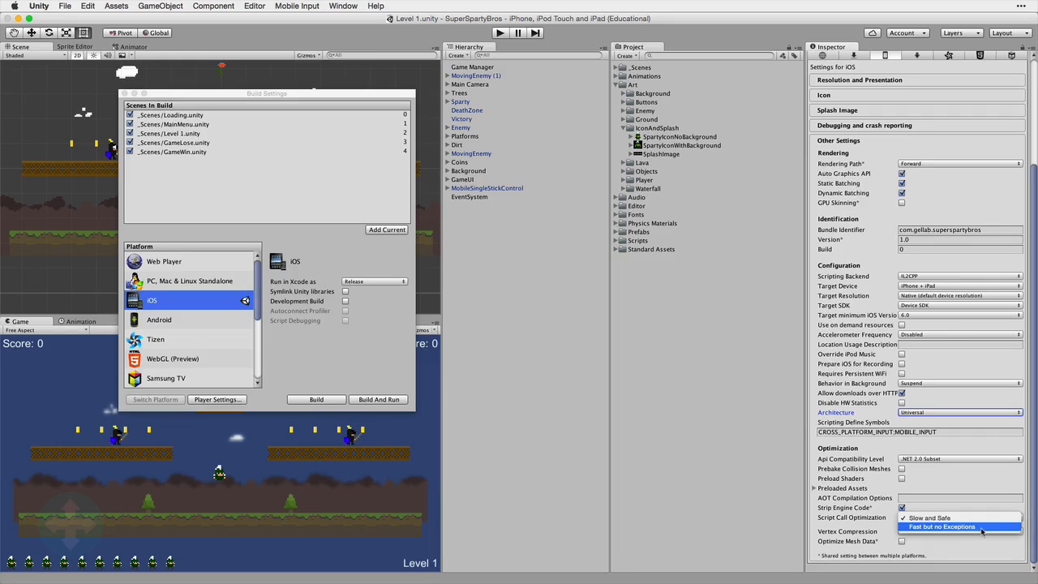
mouse_move(929, 518)
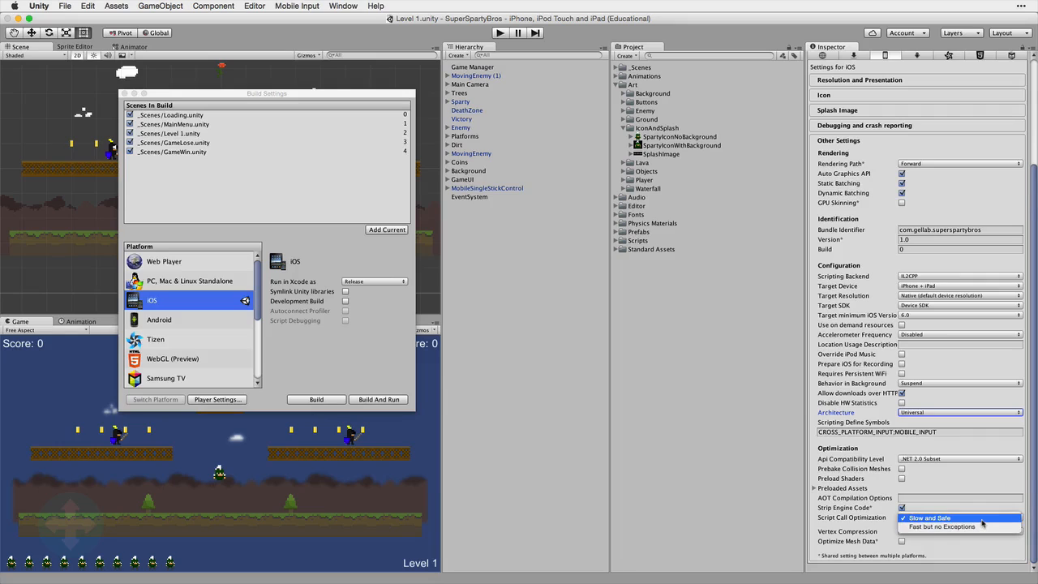
click(928, 518)
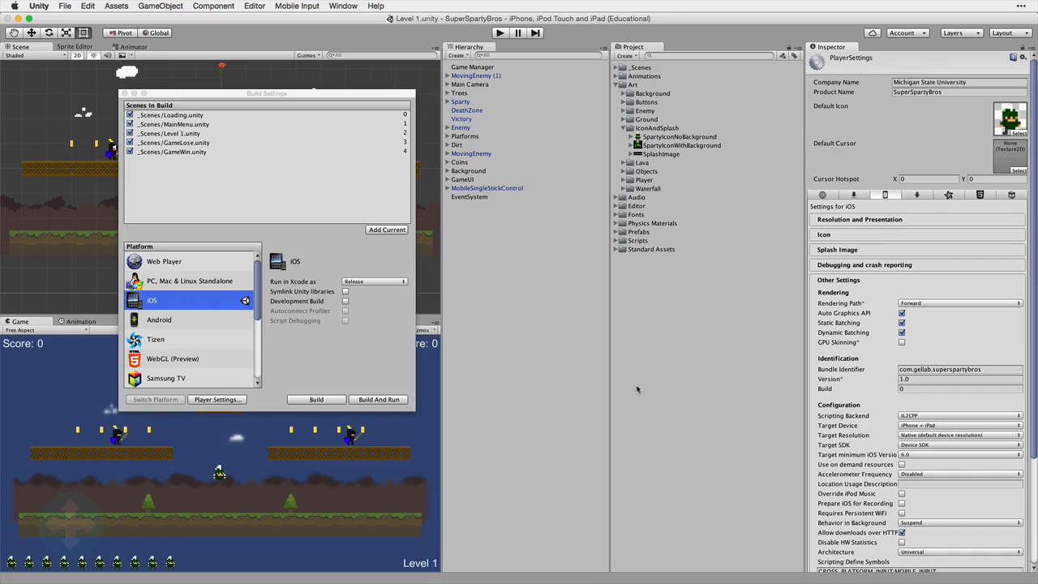
mouse_move(316, 399)
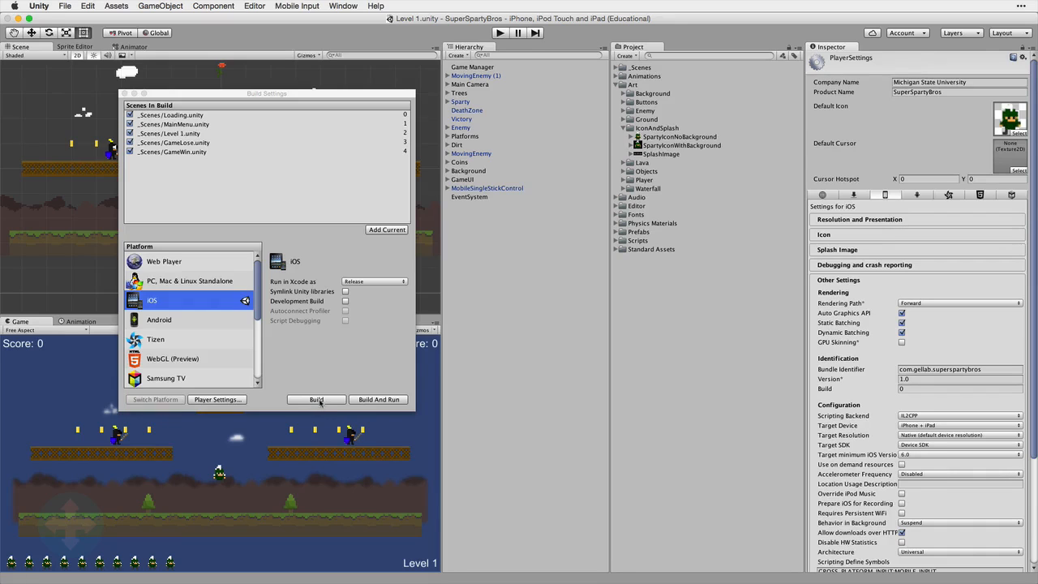
Build the iOS player into a new 'iOS Build' folder, entering 'Super' as the name.
click(316, 399)
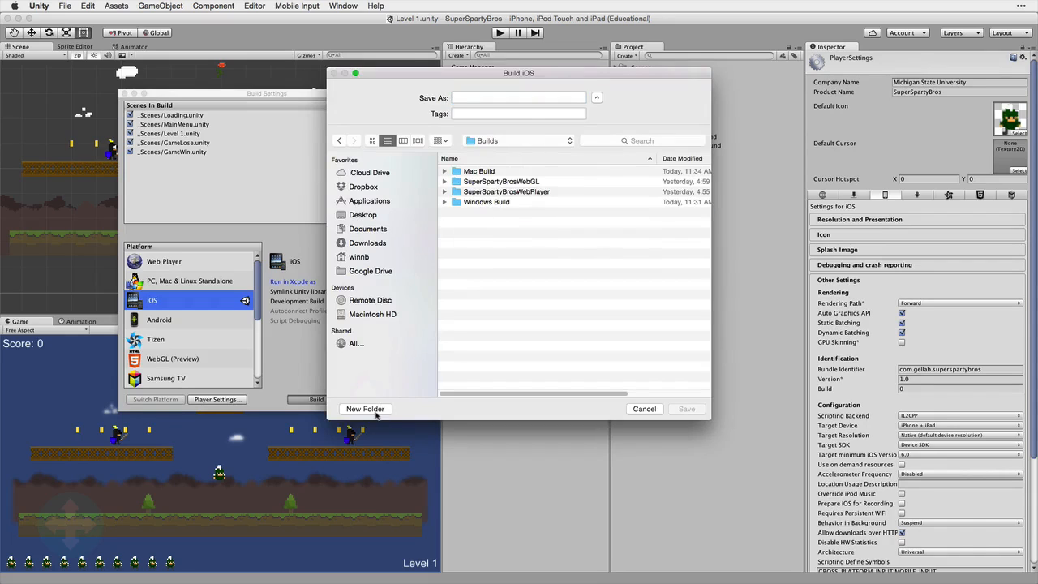
click(366, 409)
text(iOS Bu)
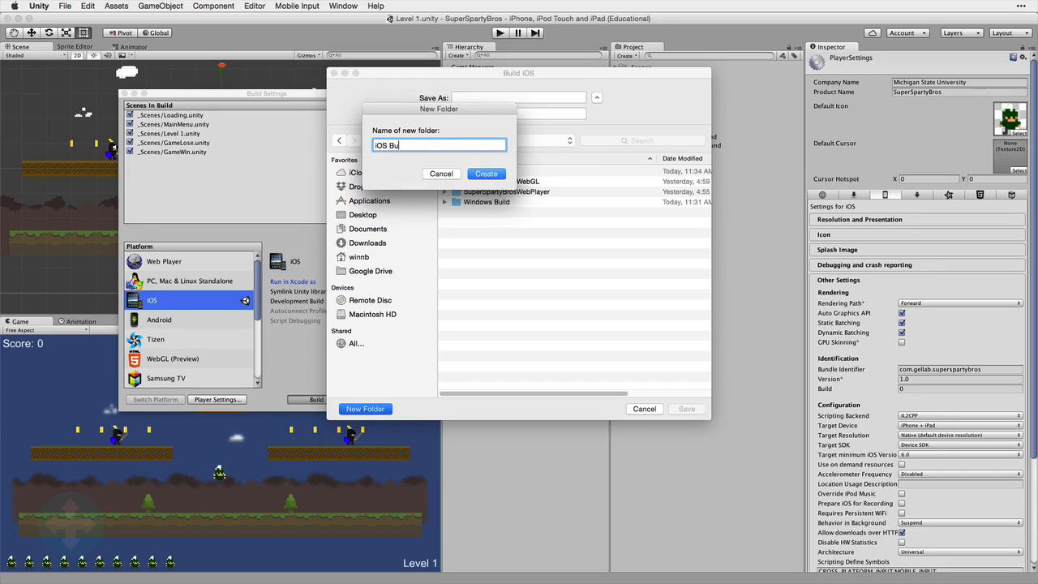
click(486, 173)
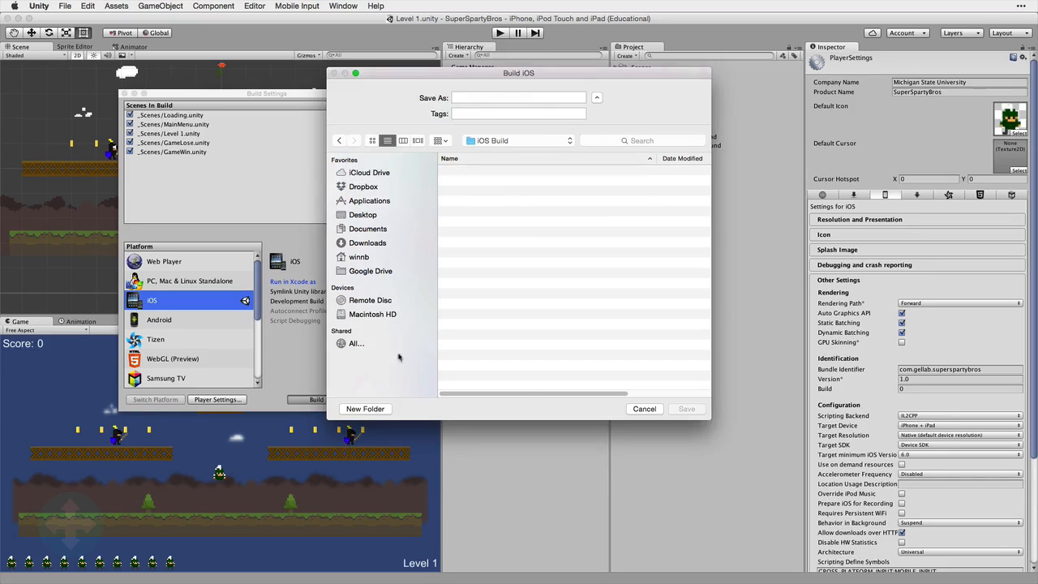
click(519, 97)
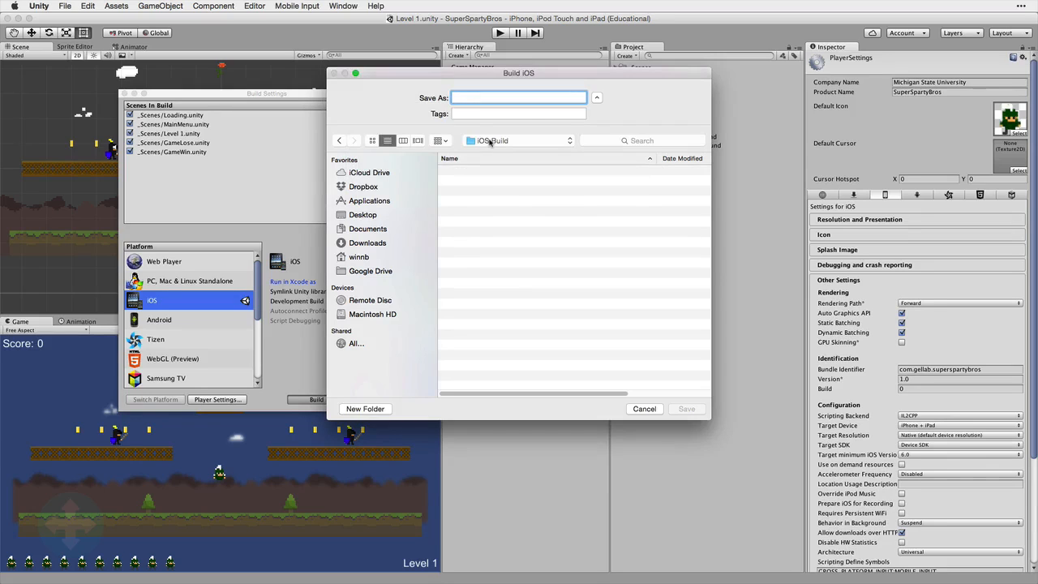
text(SuperSparty)
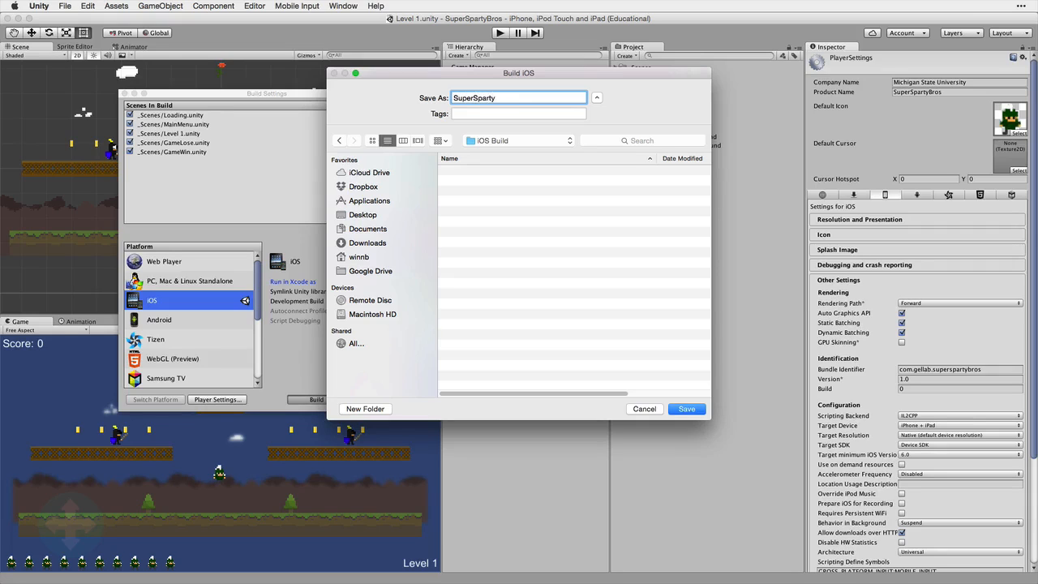
click(686, 409)
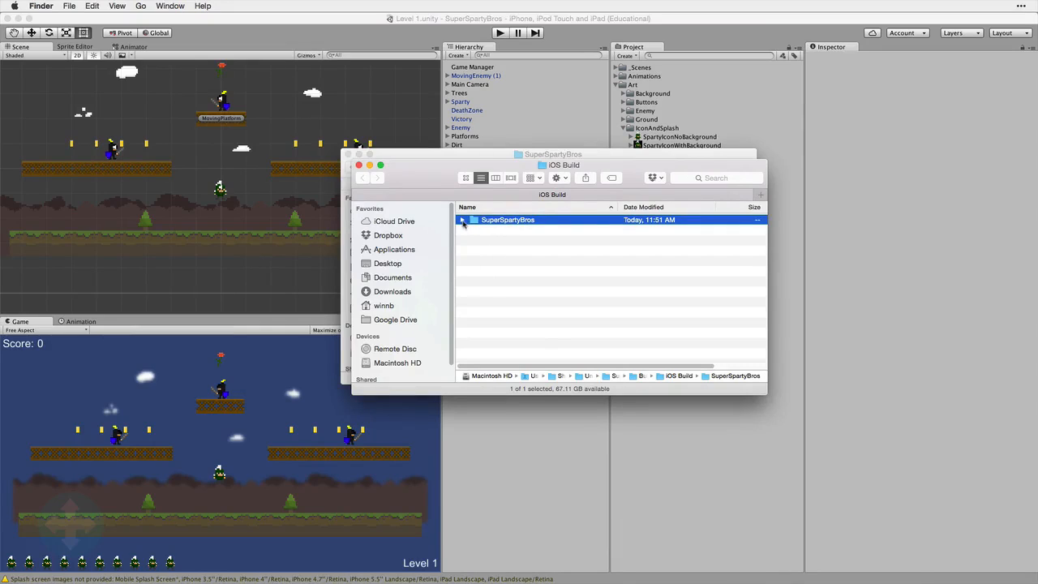
Expand the SuperSpartyBros folder and open Unity-iPhone.xcodeproj in Xcode.
click(462, 220)
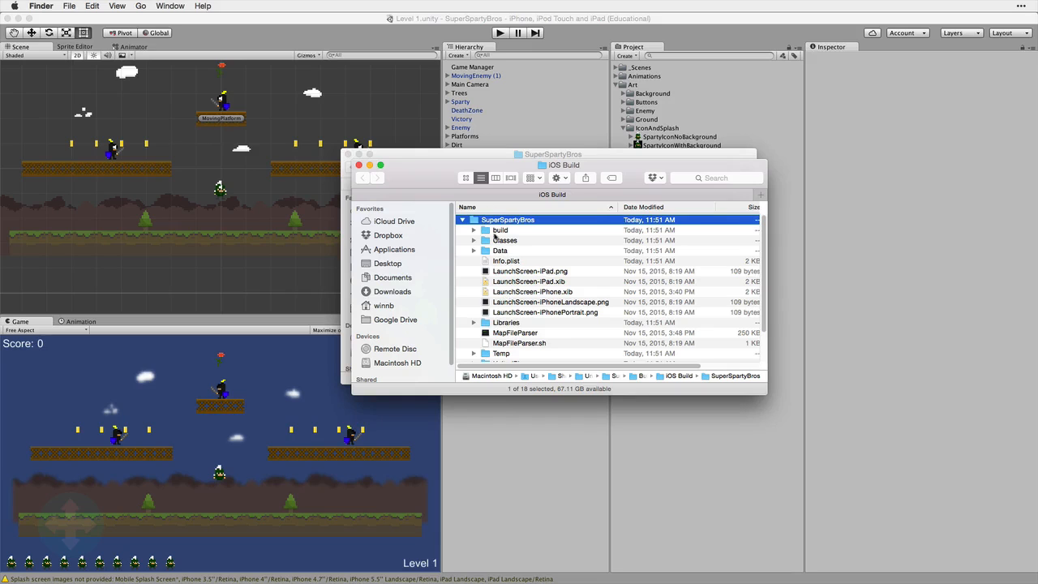
scroll(down, 3)
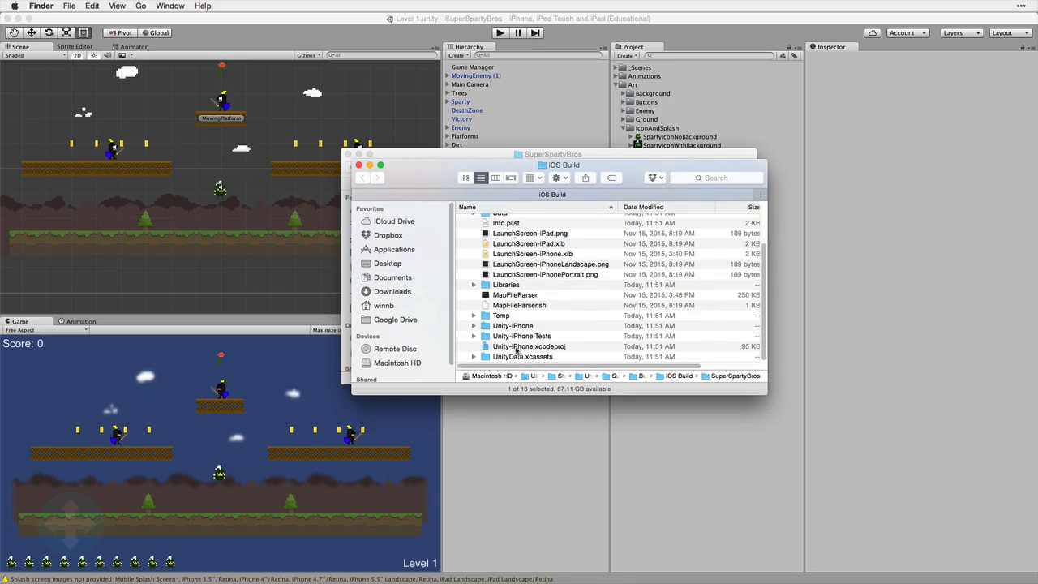
click(530, 347)
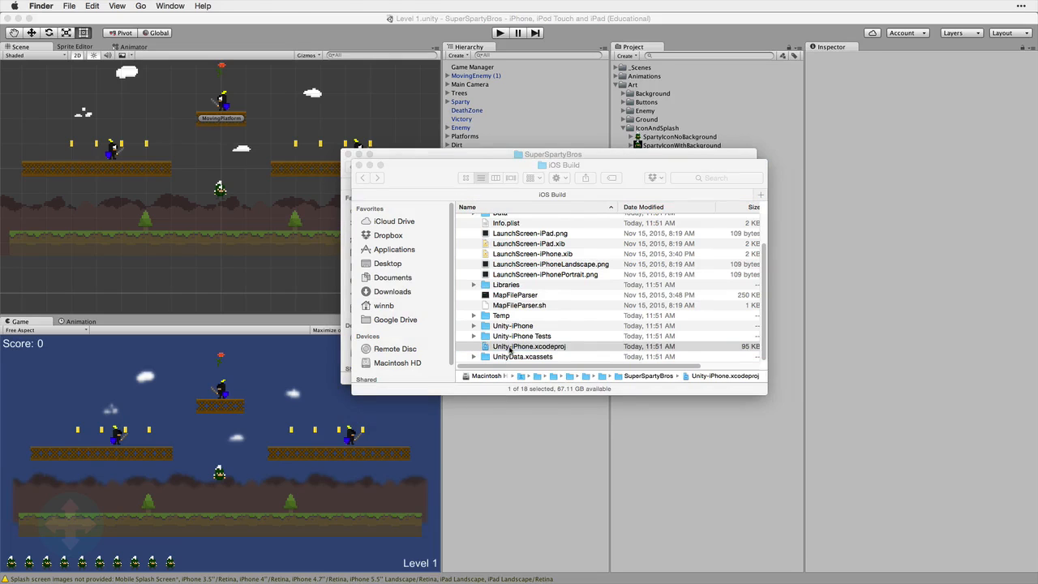
double_click(528, 347)
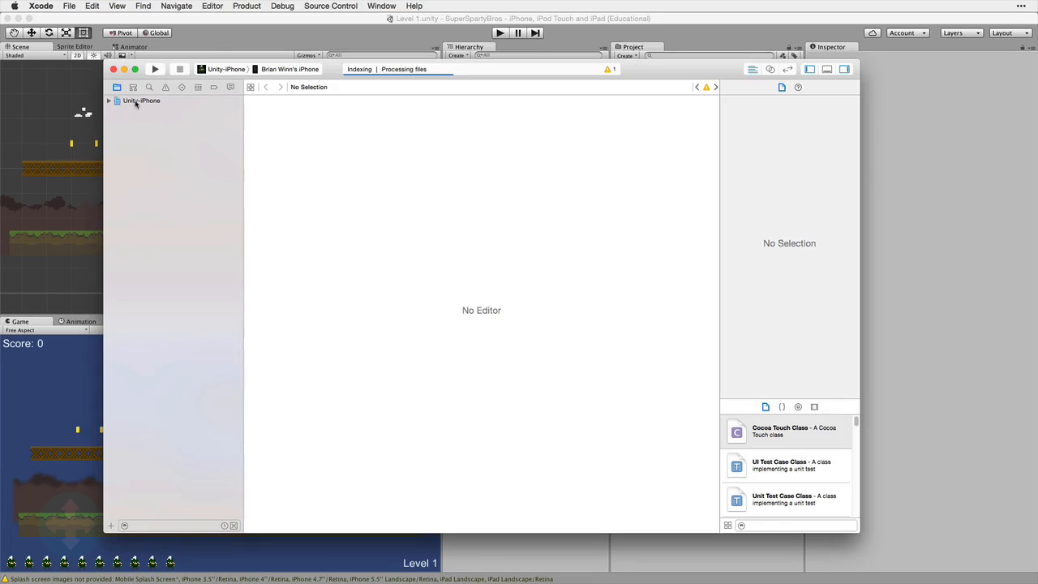
Select the Unity-iPhone project and bring up the run destinations list.
click(142, 100)
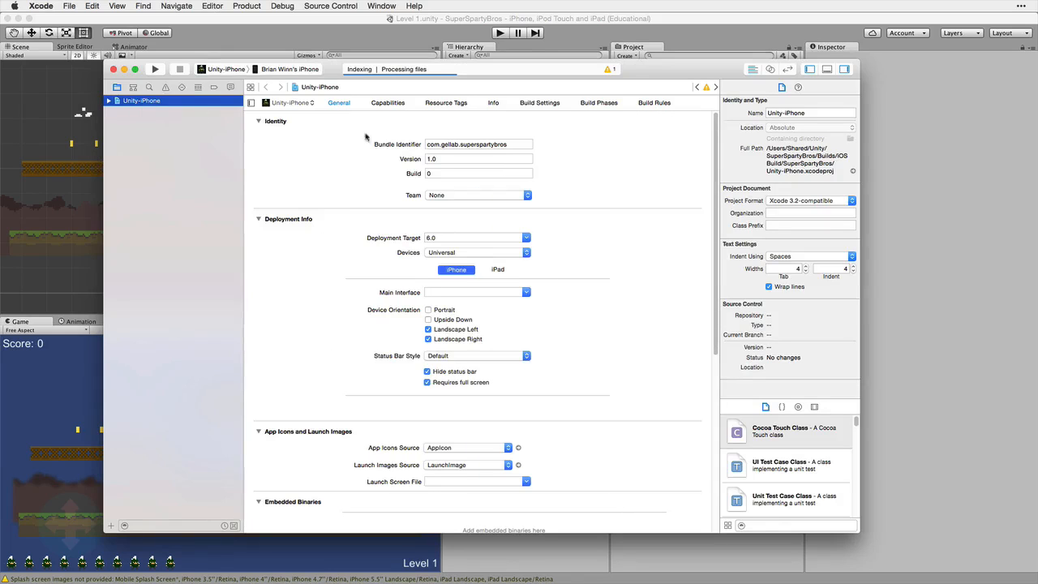
mouse_move(416, 160)
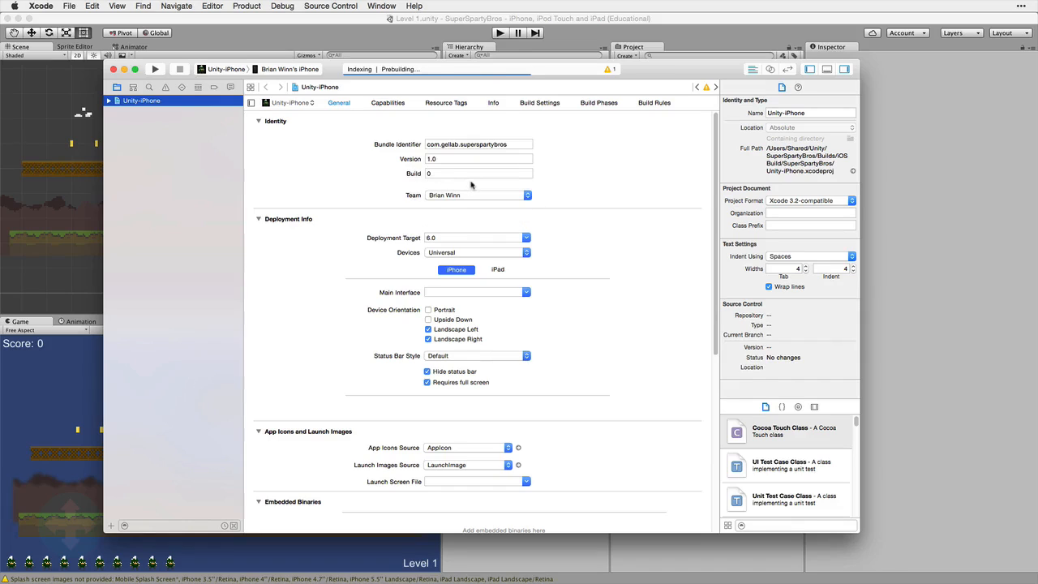
click(227, 69)
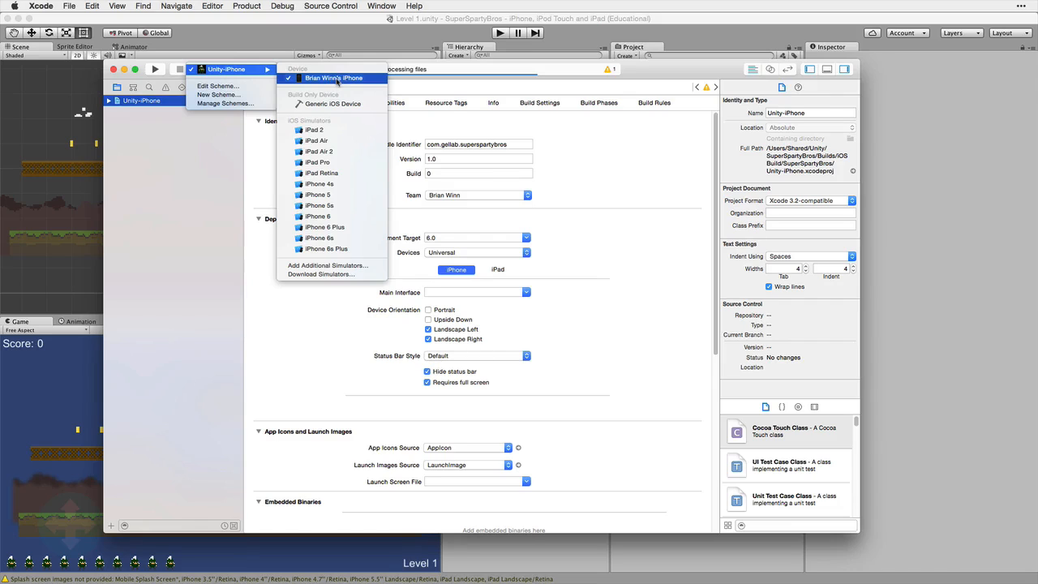
Select the connected iPhone as the run destination and build and run Unity-iPhone.
click(333, 78)
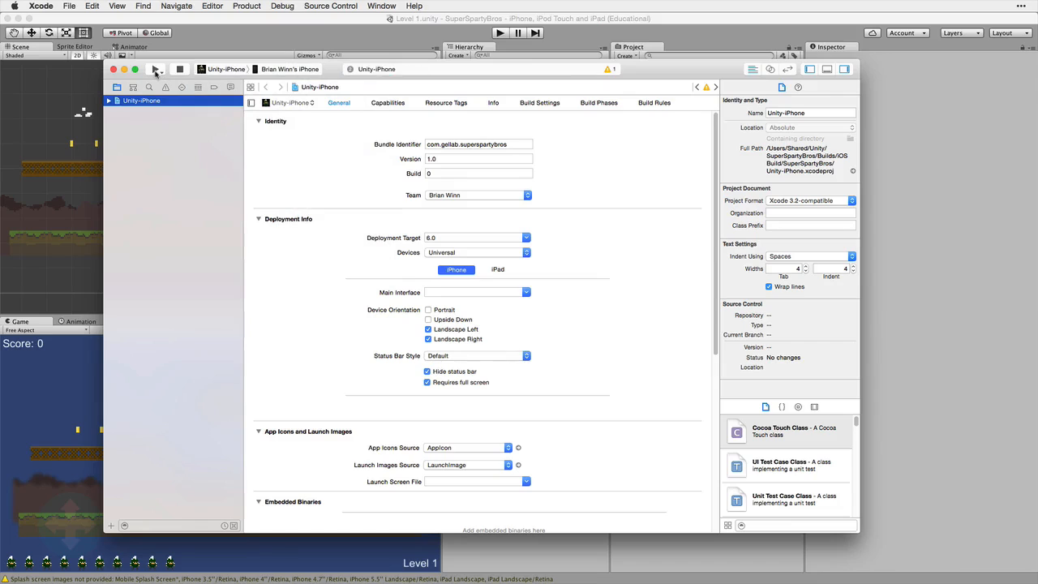
click(500, 32)
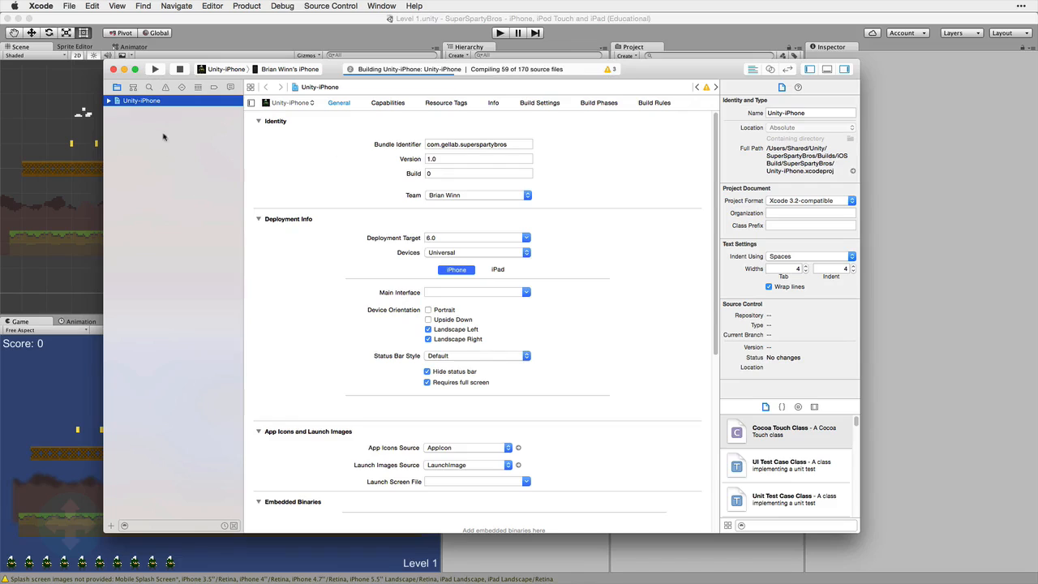
mouse_move(186, 234)
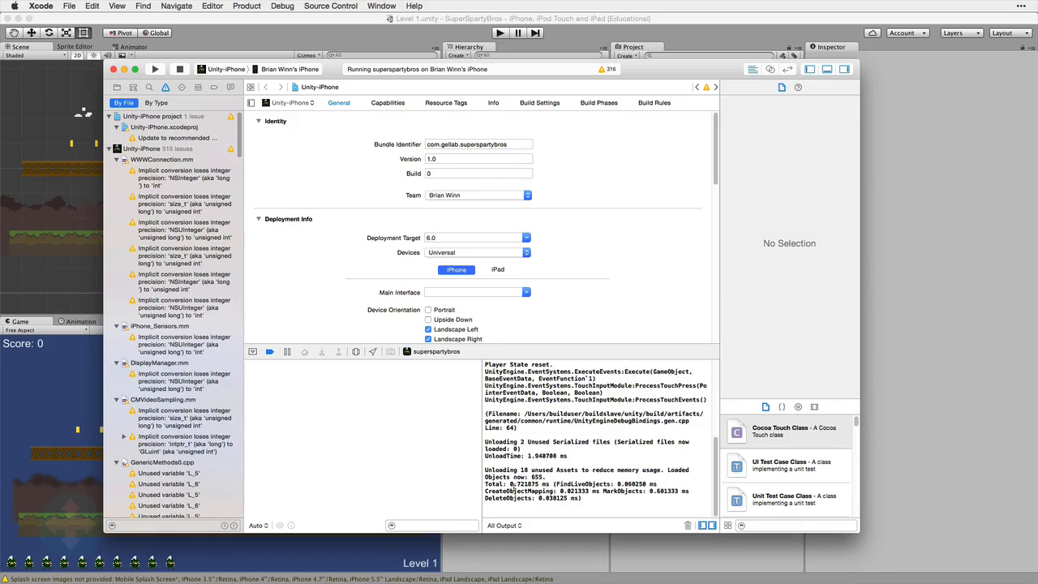
mouse_move(464, 81)
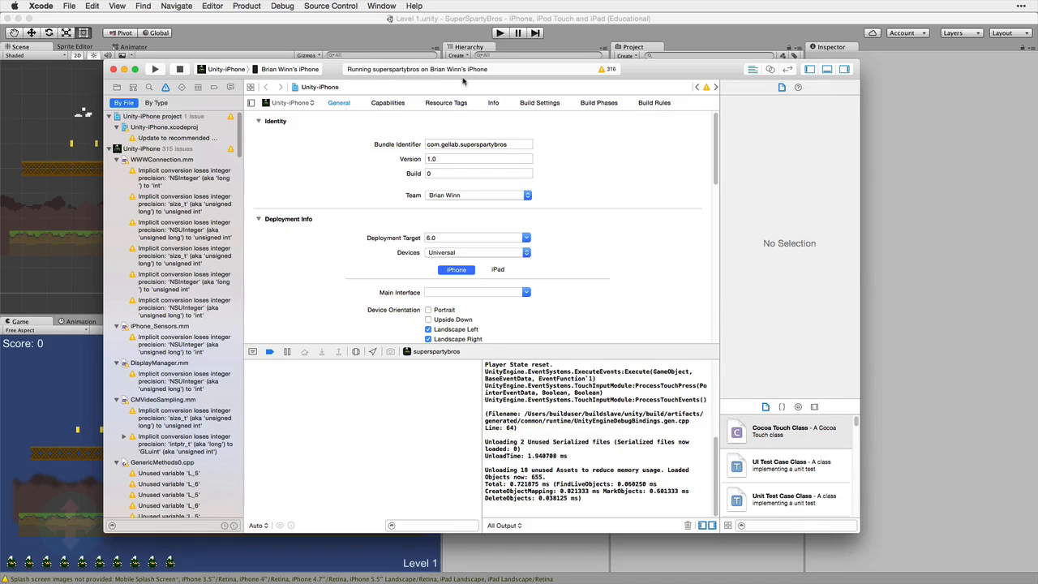
mouse_move(247, 18)
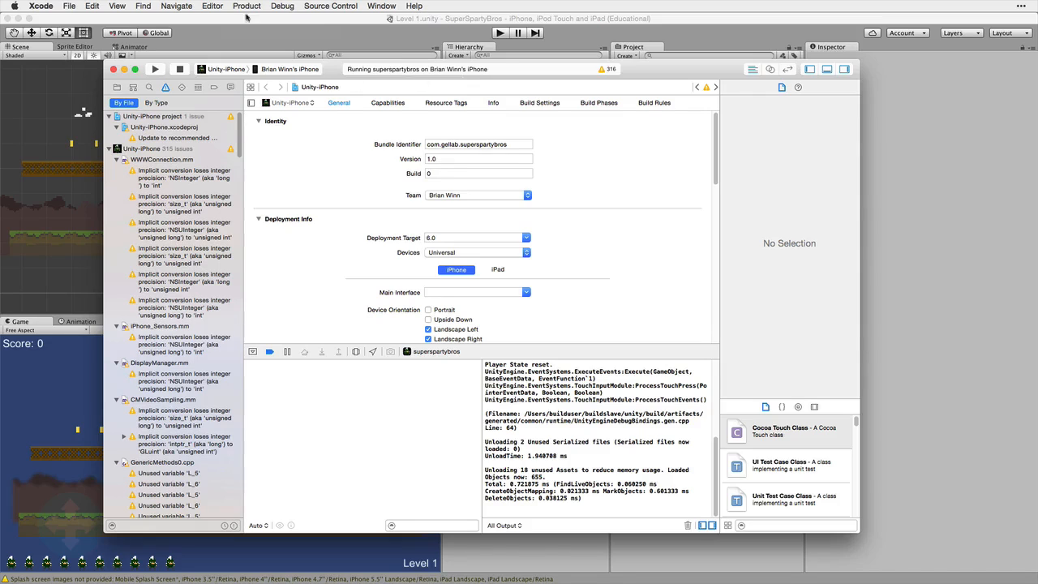
Open the Product menu to reach Archive while Superspartybros runs with console log showing.
click(246, 5)
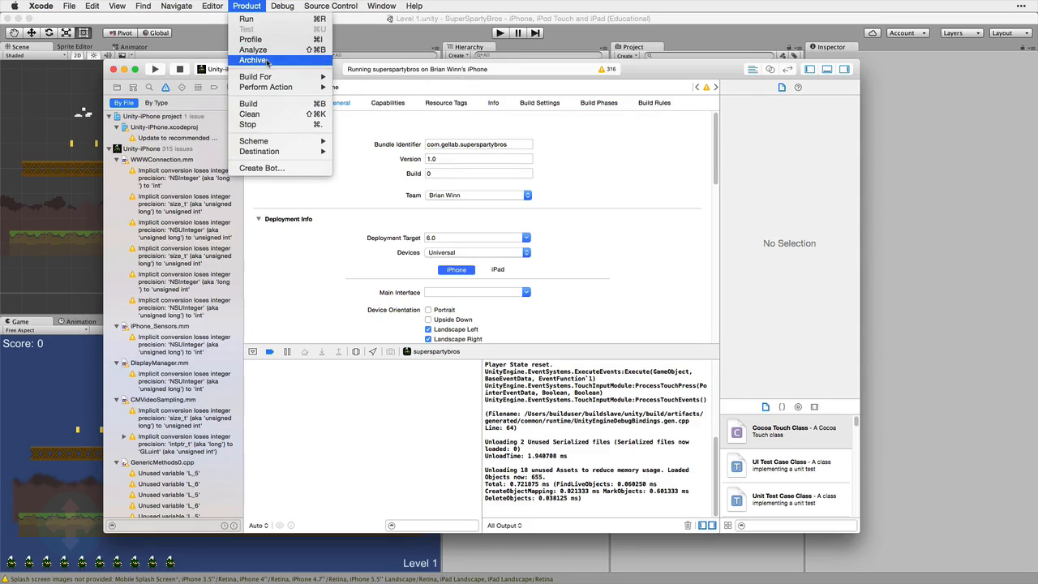